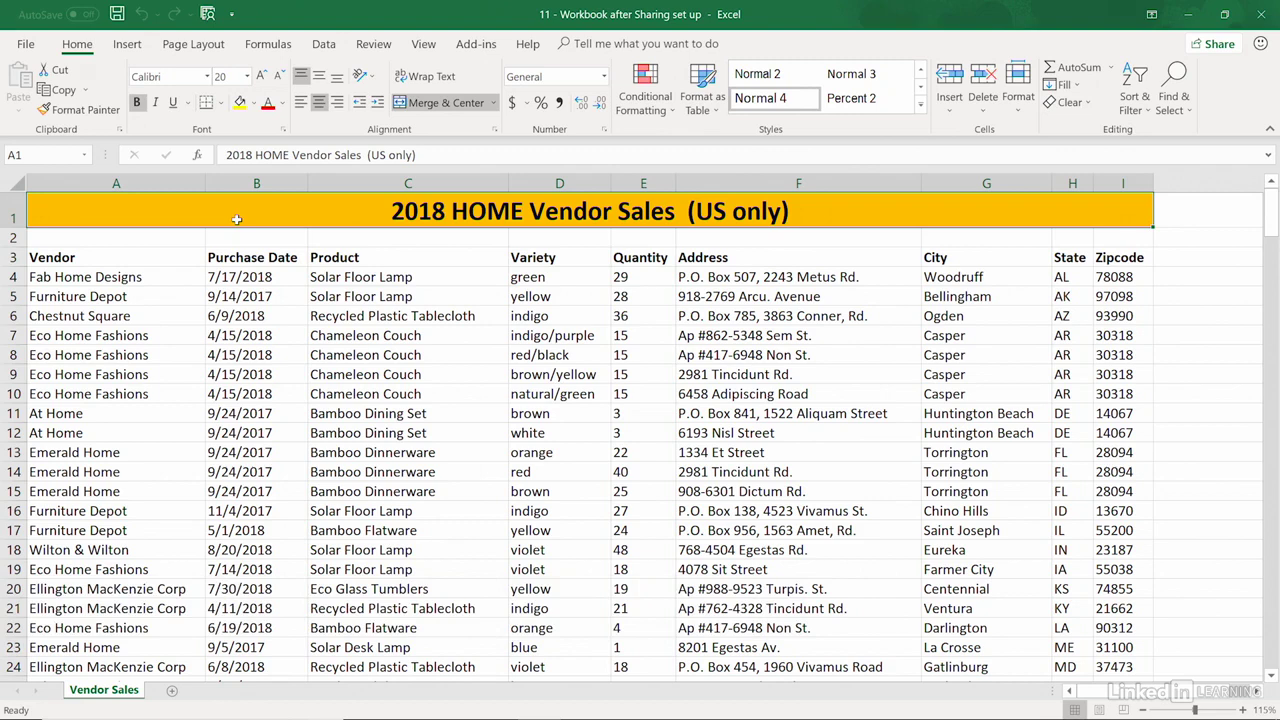
{"action": "mouse_move", "coordinate": [328, 218]}
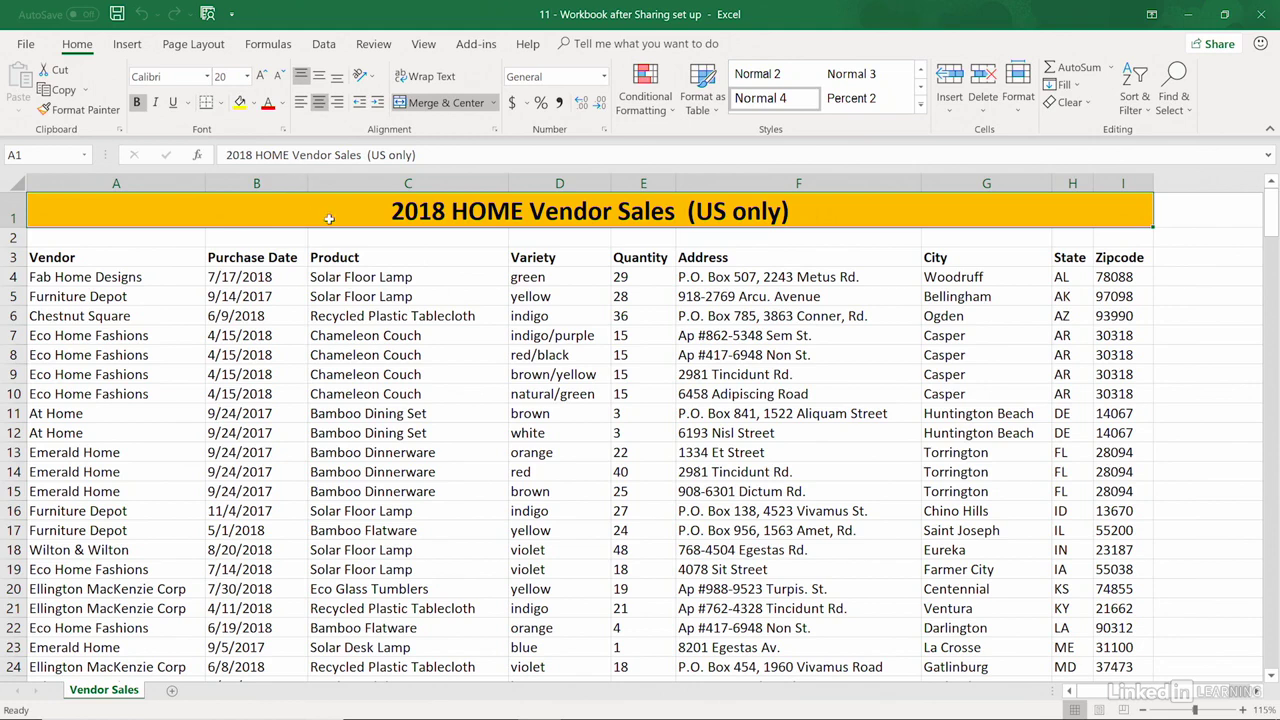
{"action": "mouse_move", "coordinate": [490, 136]}
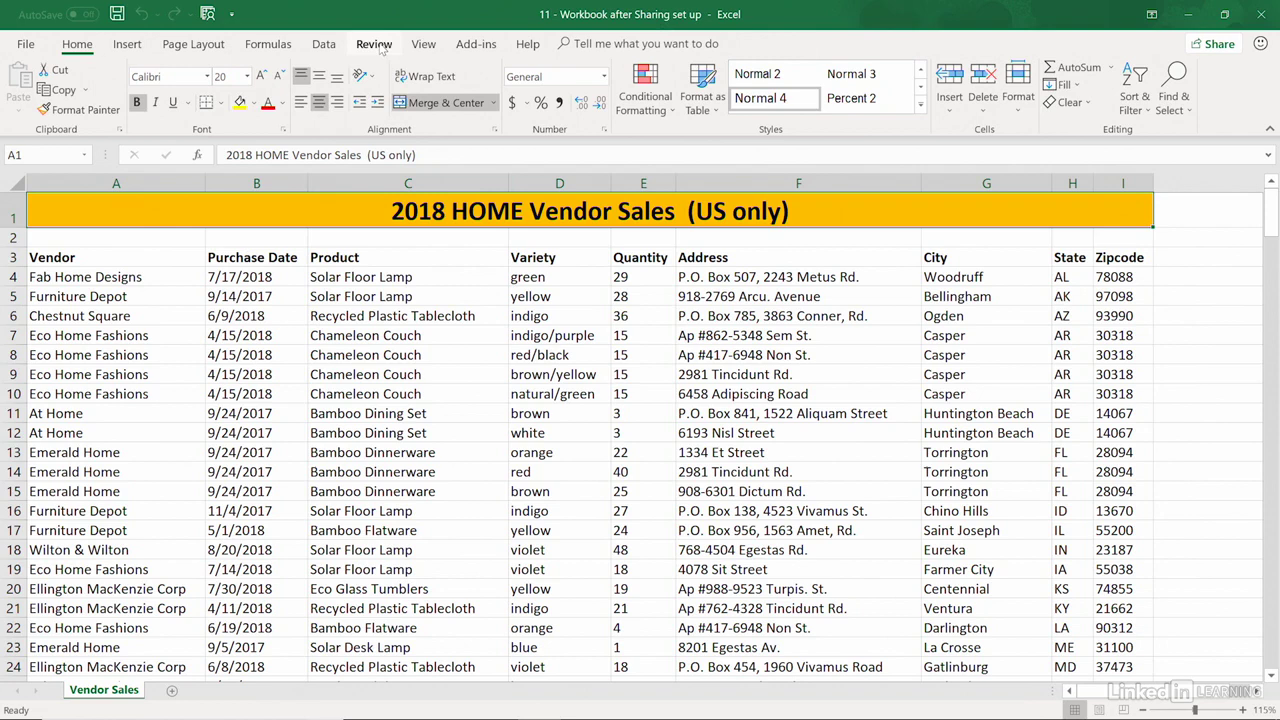
- Show the Review ribbon with its commenting, tracking and protection commands
{"action": "left_click", "coordinate": [374, 44]}
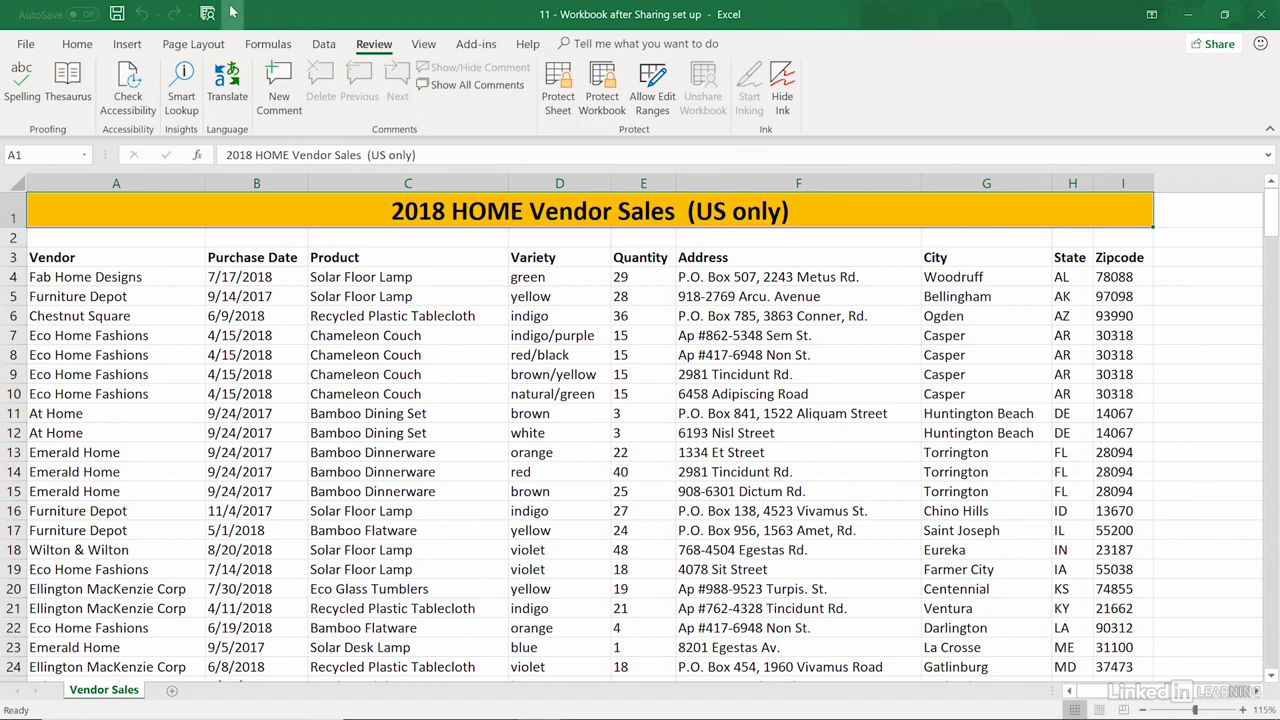
{"action": "mouse_move", "coordinate": [232, 14]}
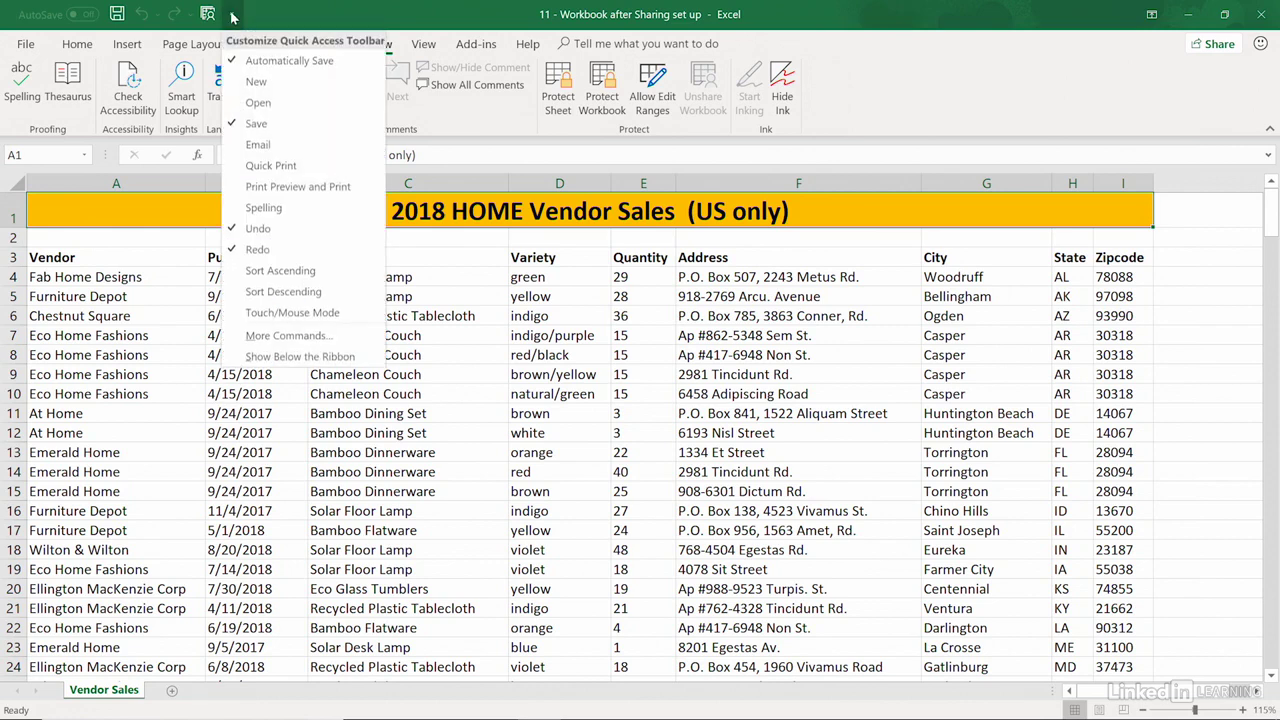
{"action": "mouse_move", "coordinate": [288, 336]}
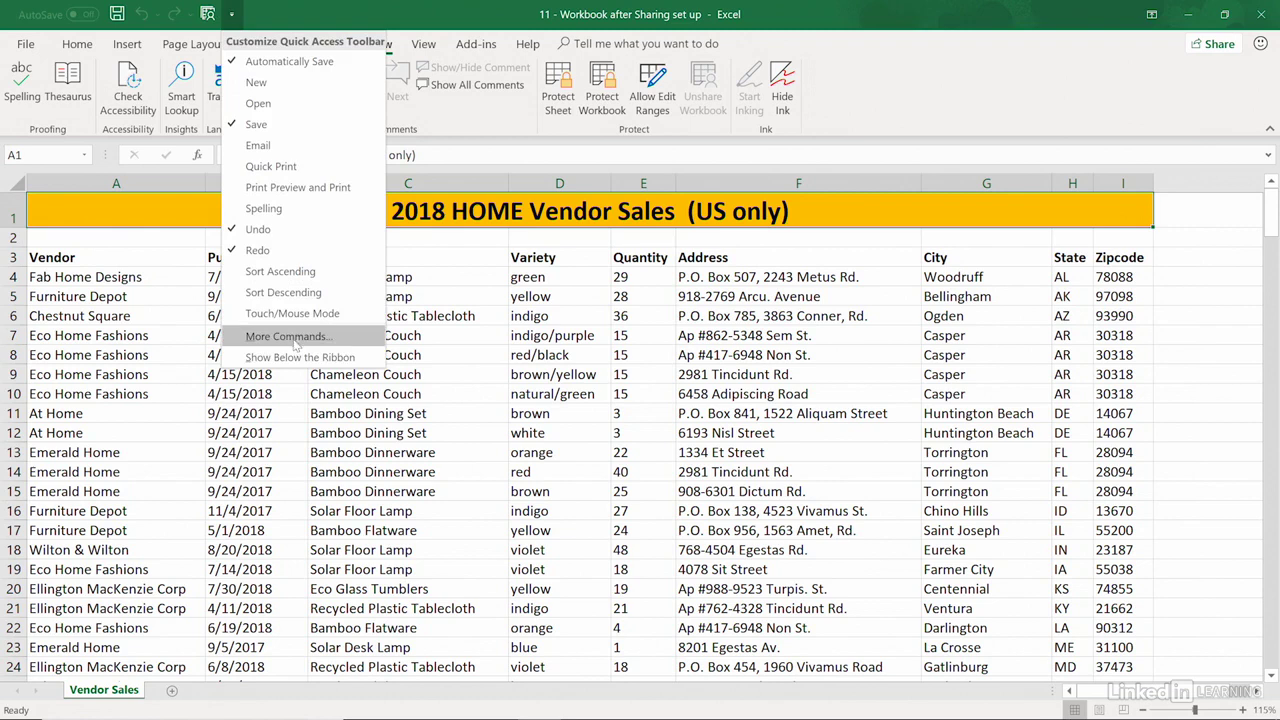
- In Quick Access Toolbar customization, list the Commands Not in the Ribbon category
{"action": "left_click", "coordinate": [288, 336]}
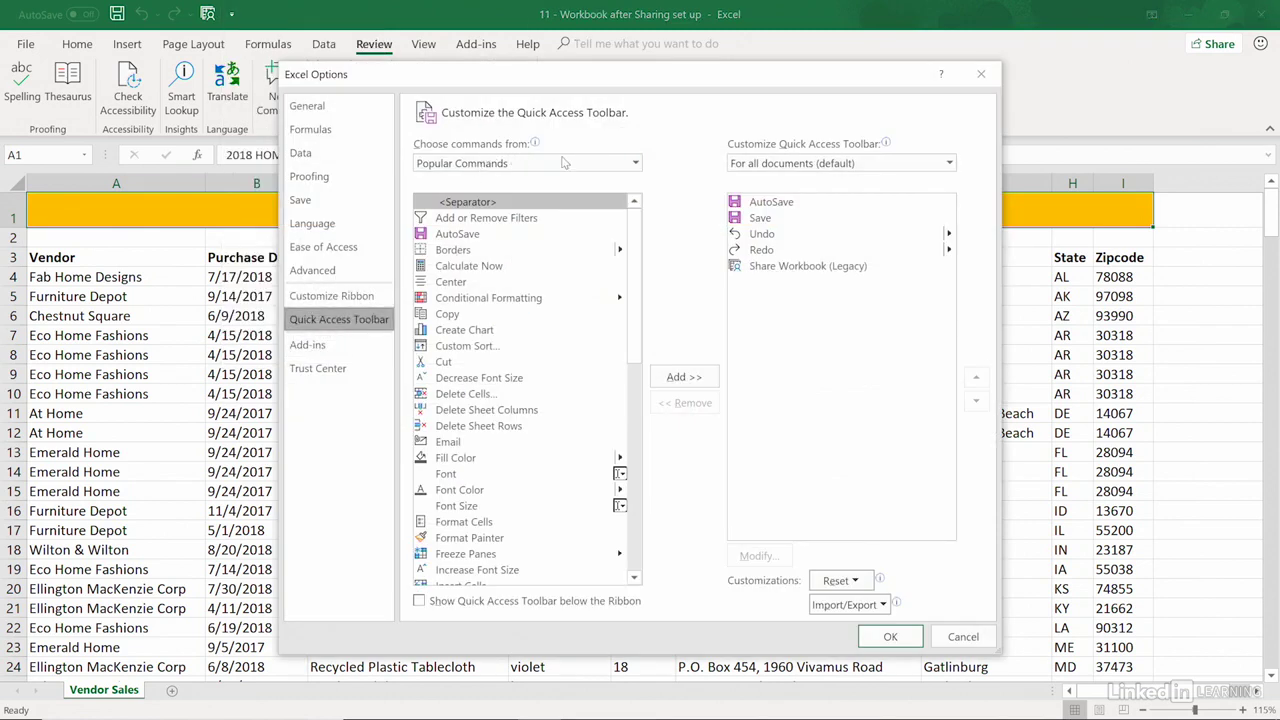
{"action": "left_click", "coordinate": [634, 164]}
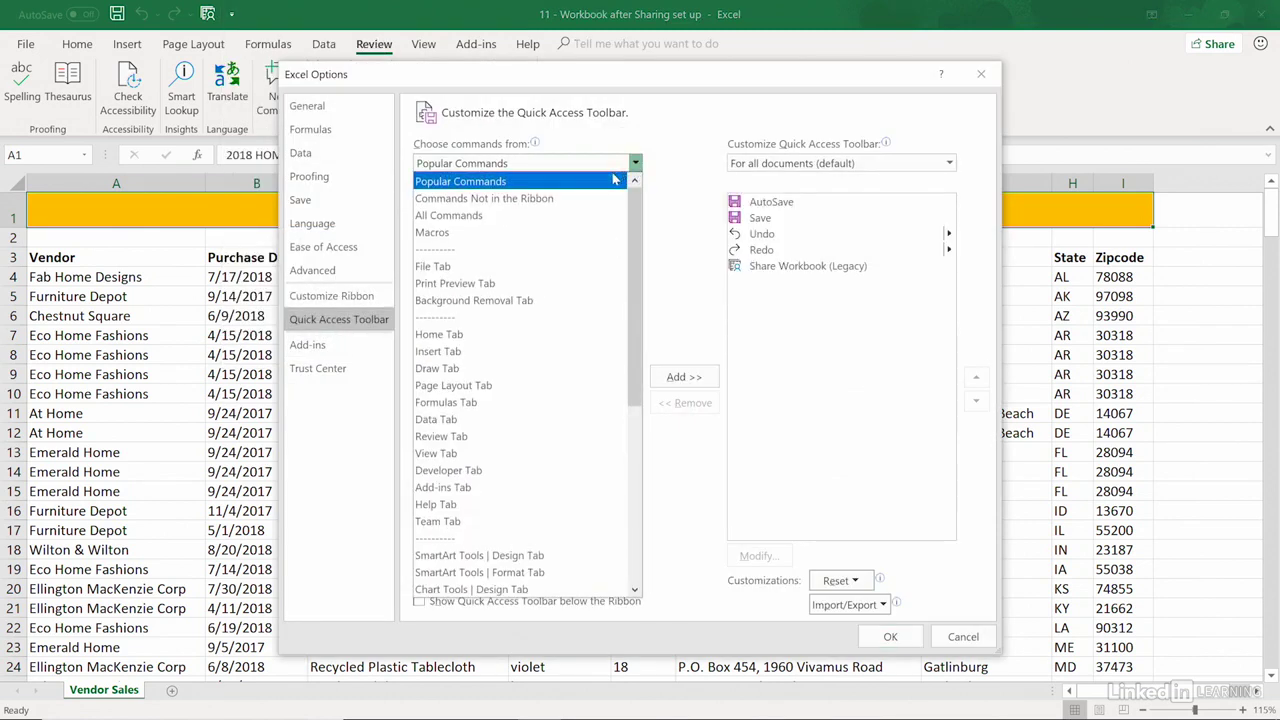
{"action": "left_click", "coordinate": [484, 198]}
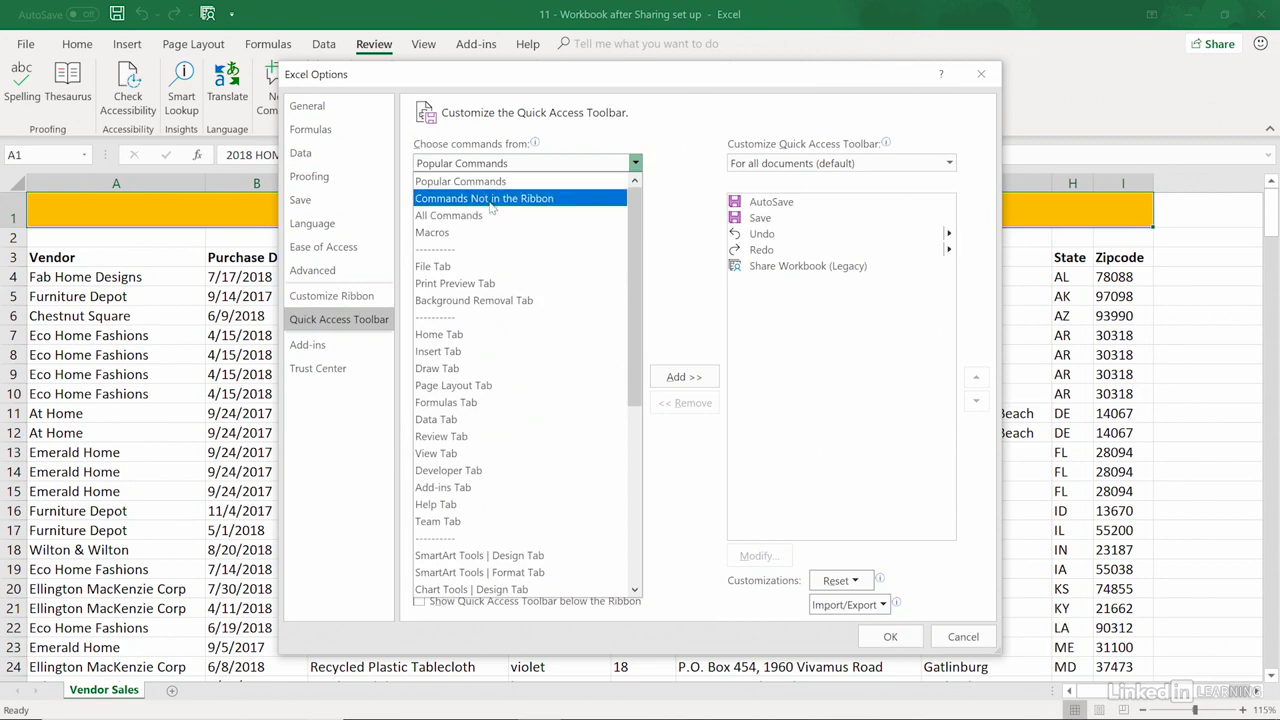
{"action": "left_click", "coordinate": [484, 198]}
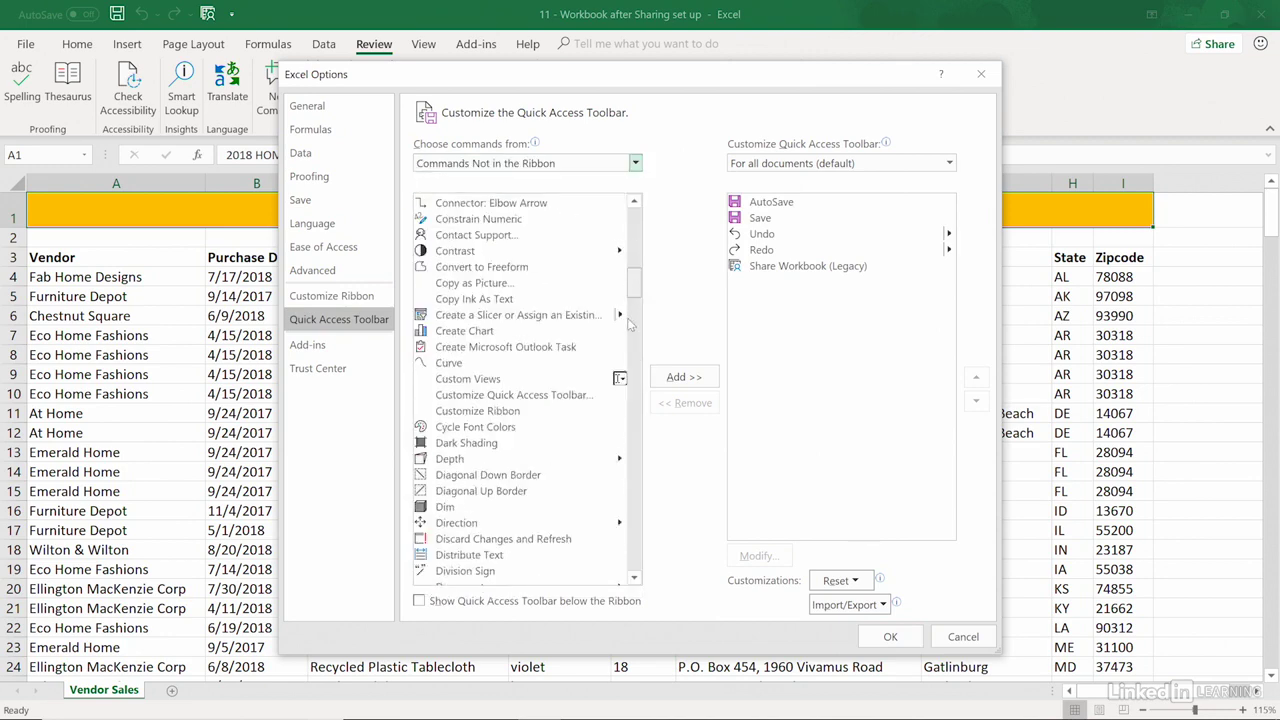
- Add Track Changes (Legacy) to the Quick Access Toolbar and confirm with OK
{"action": "scroll", "scroll_direction": "down", "scroll_amount": 3}
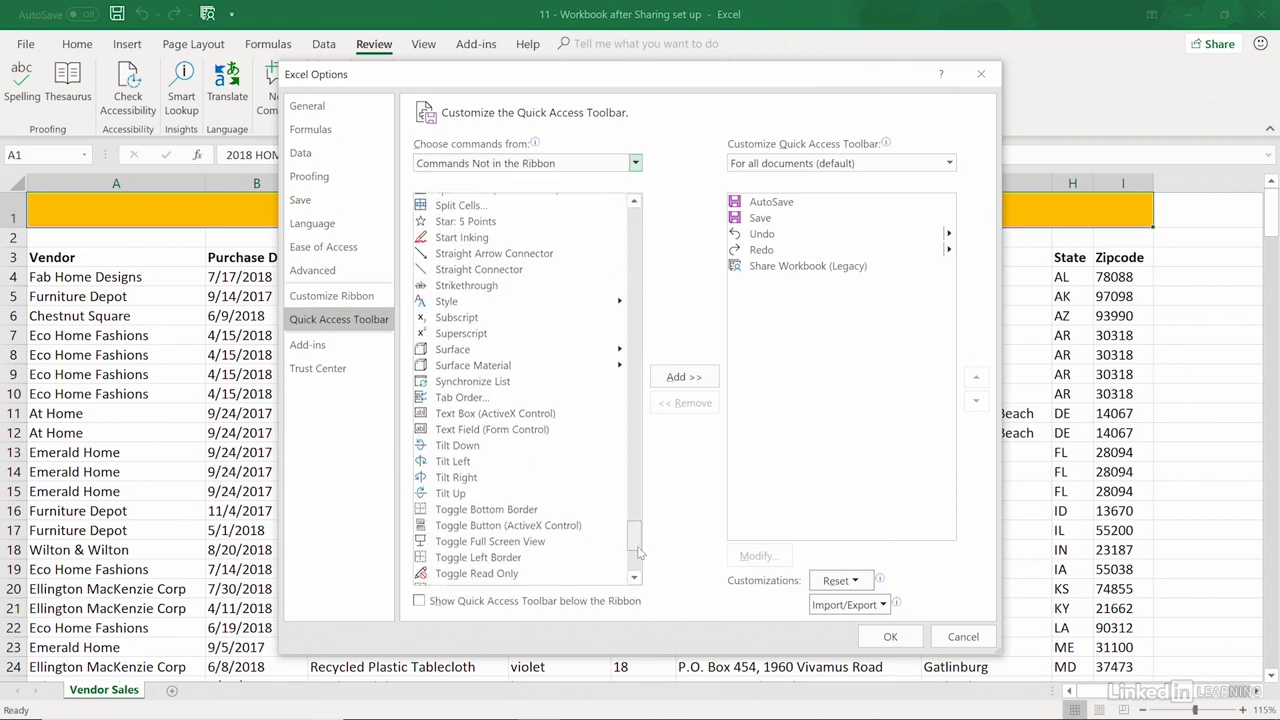
{"action": "scroll", "scroll_direction": "down", "scroll_amount": 3}
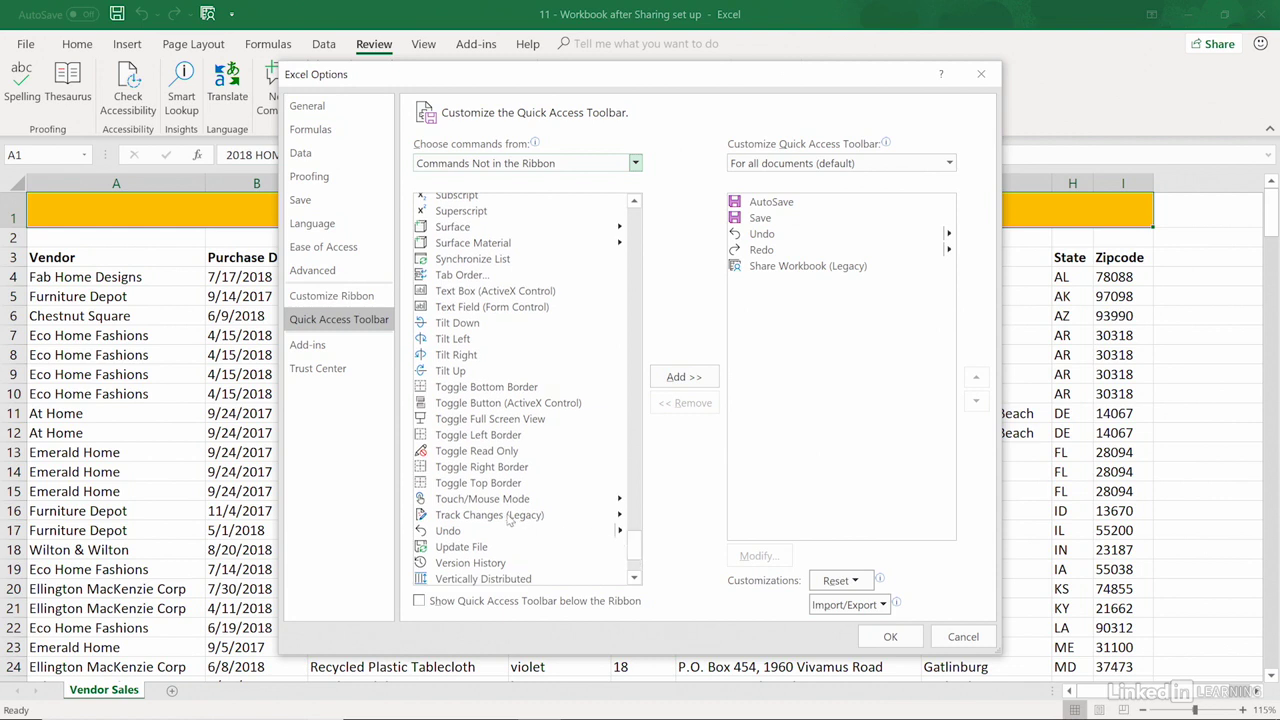
{"action": "left_click", "coordinate": [488, 514]}
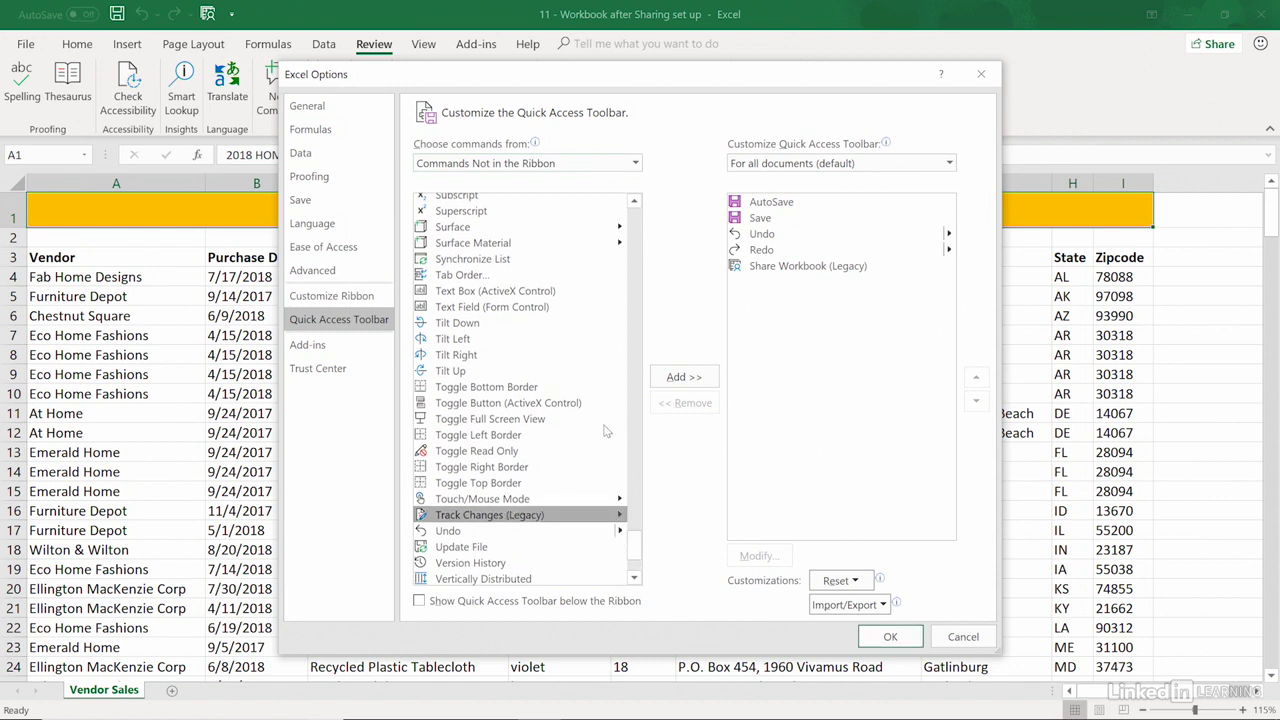
{"action": "left_click", "coordinate": [684, 376]}
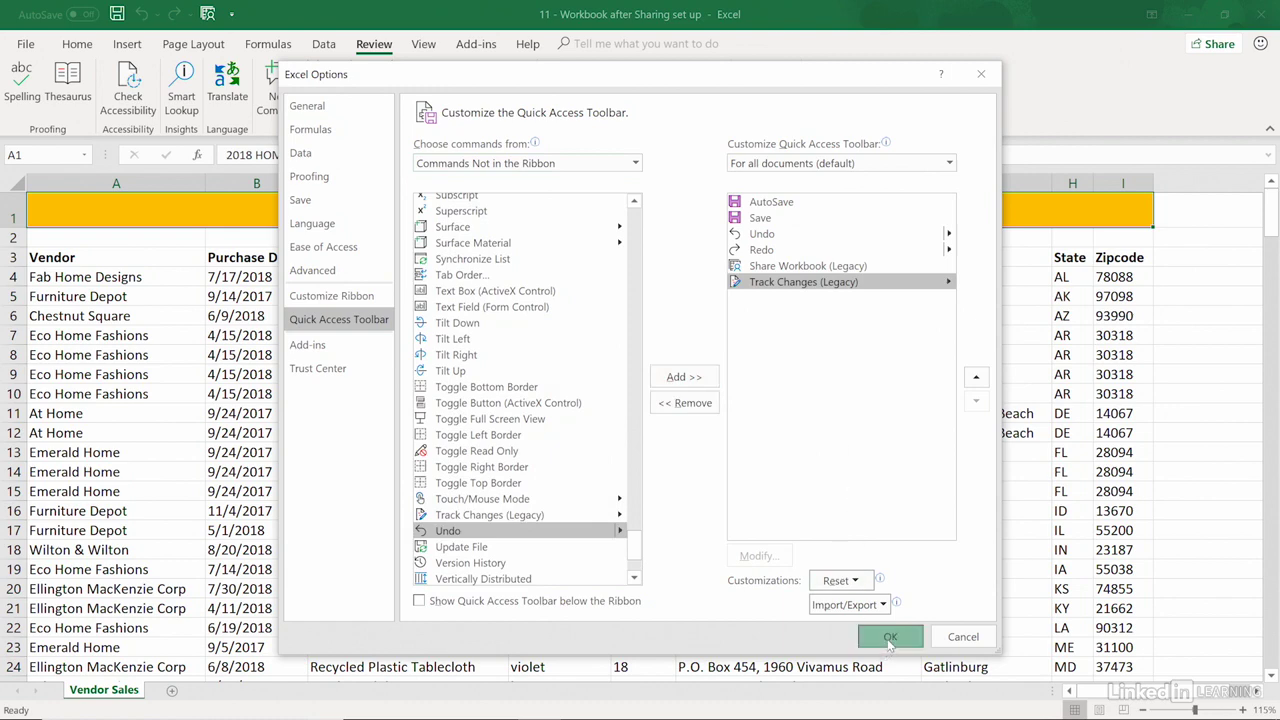
{"action": "left_click", "coordinate": [888, 636]}
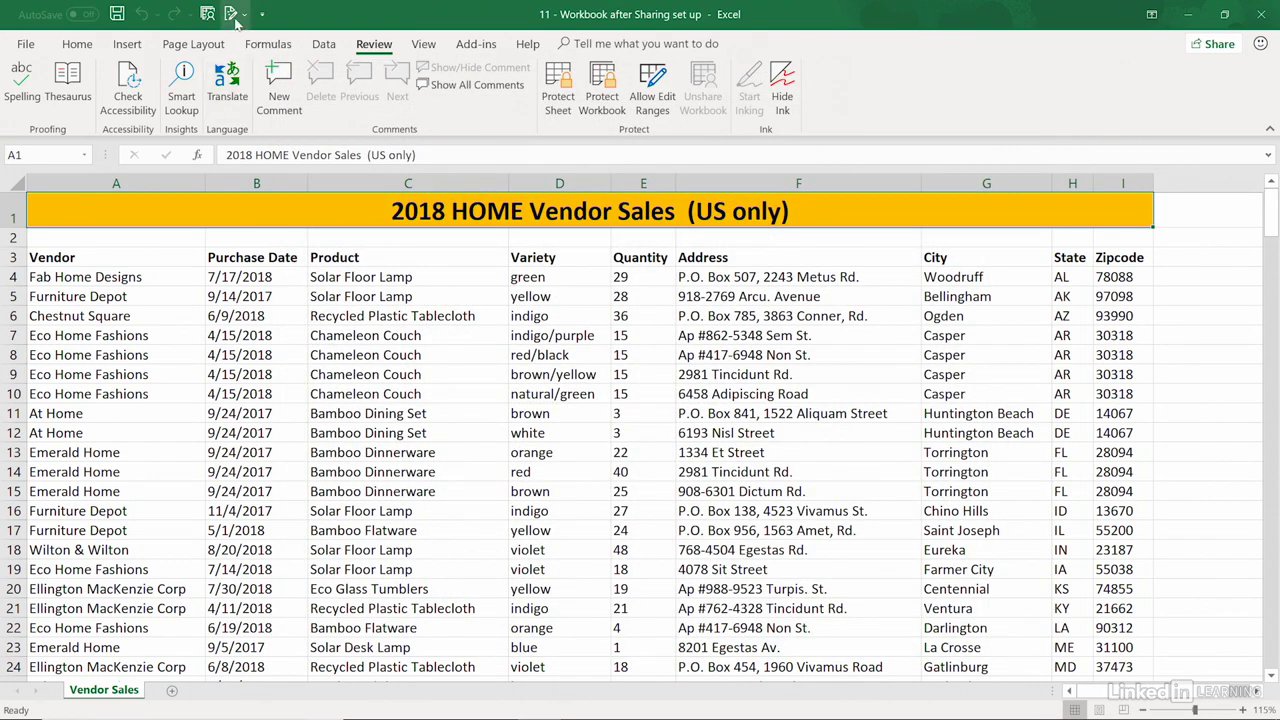
- In Highlight Changes, switch on Track changes while editing for the Vendor Sales workbook
{"action": "left_click", "coordinate": [232, 14]}
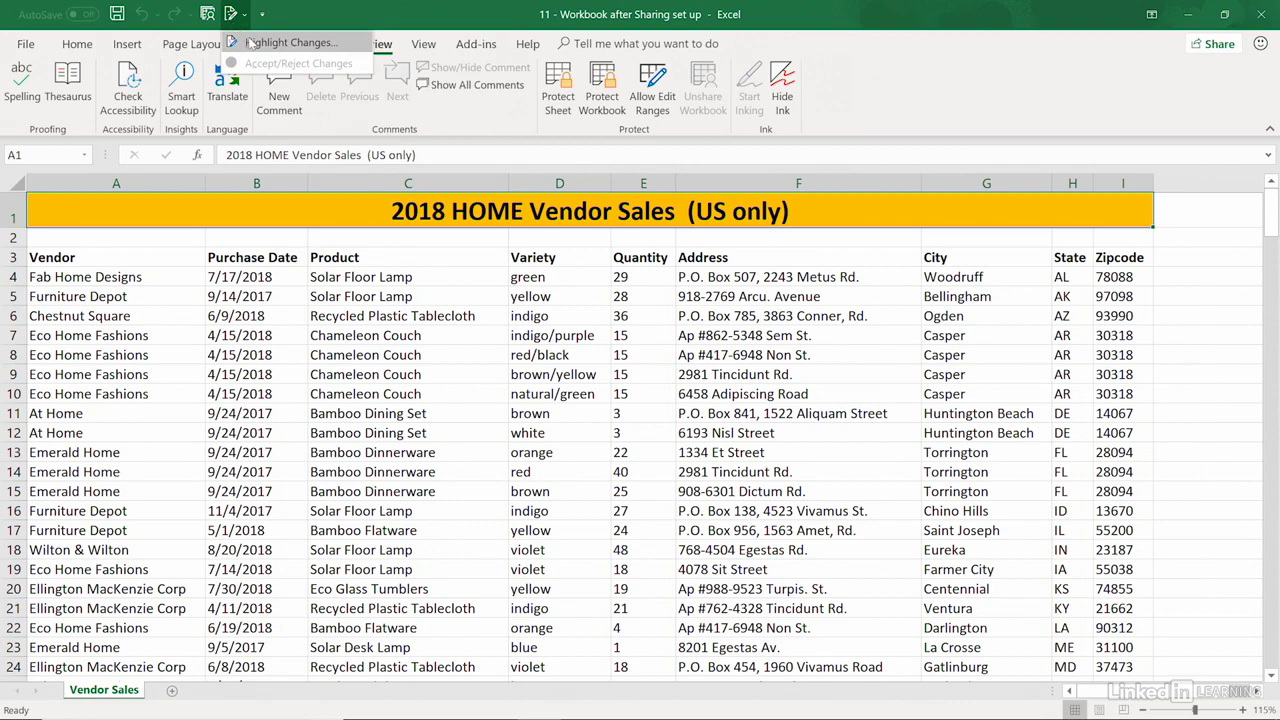
{"action": "left_click", "coordinate": [292, 42]}
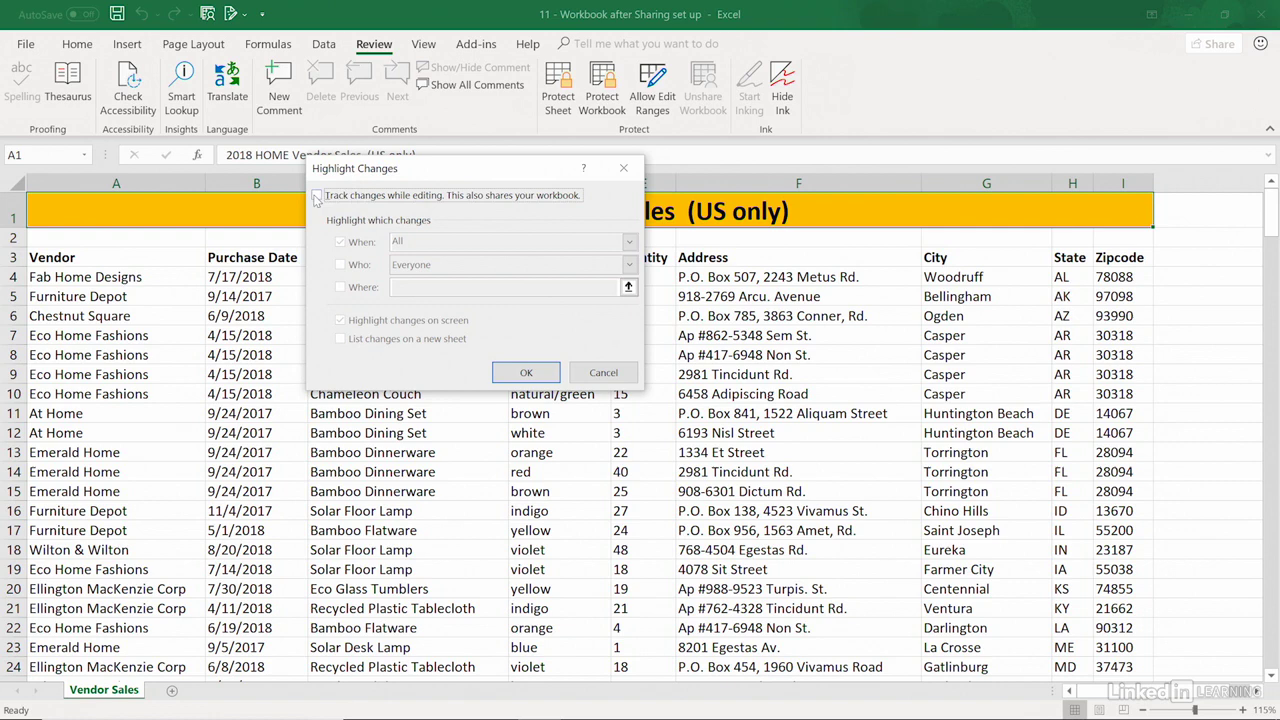
{"action": "left_click", "coordinate": [316, 196]}
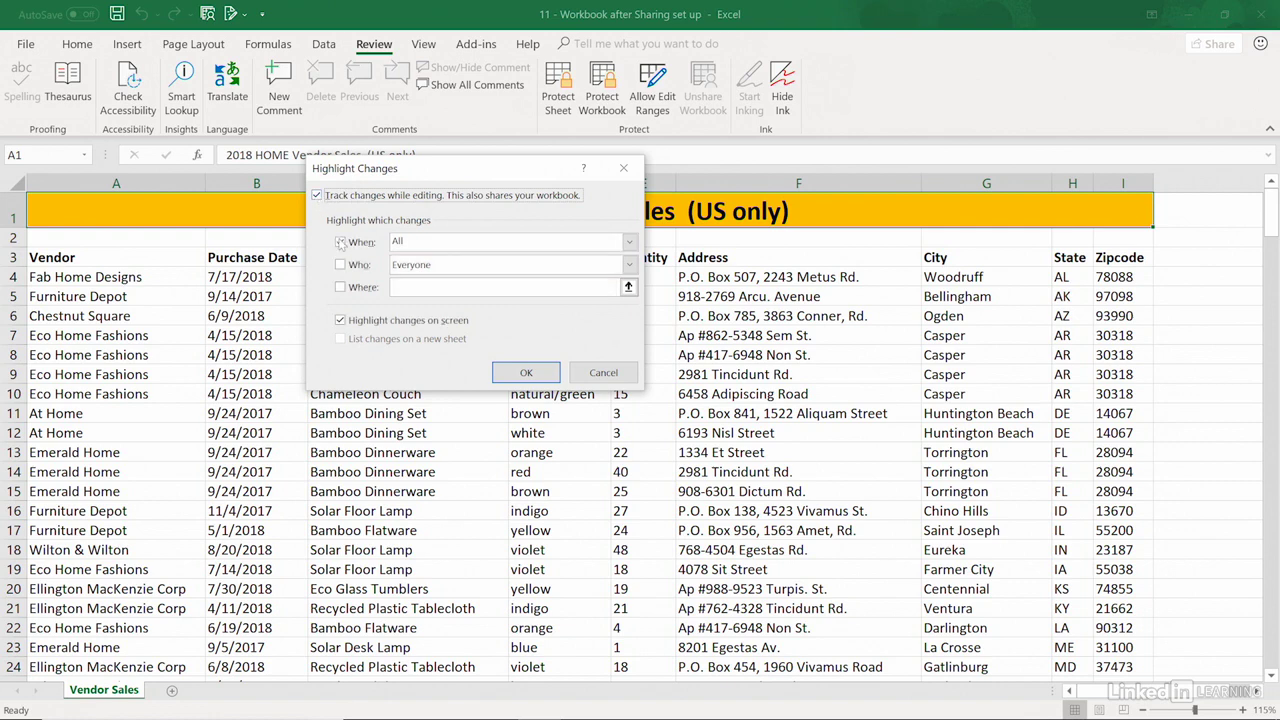
- Set When to All, leave Who unfiltered, keeping changes highlighted on screen
{"action": "left_click", "coordinate": [340, 240]}
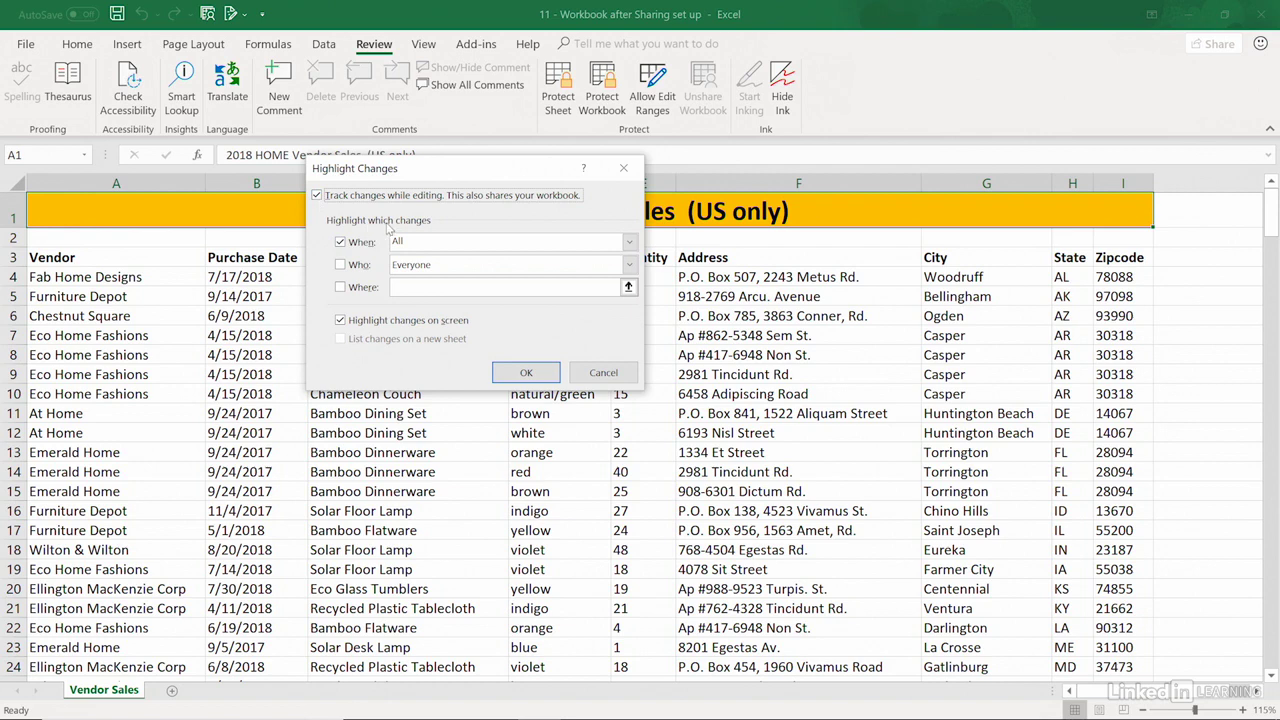
{"action": "left_click", "coordinate": [628, 240]}
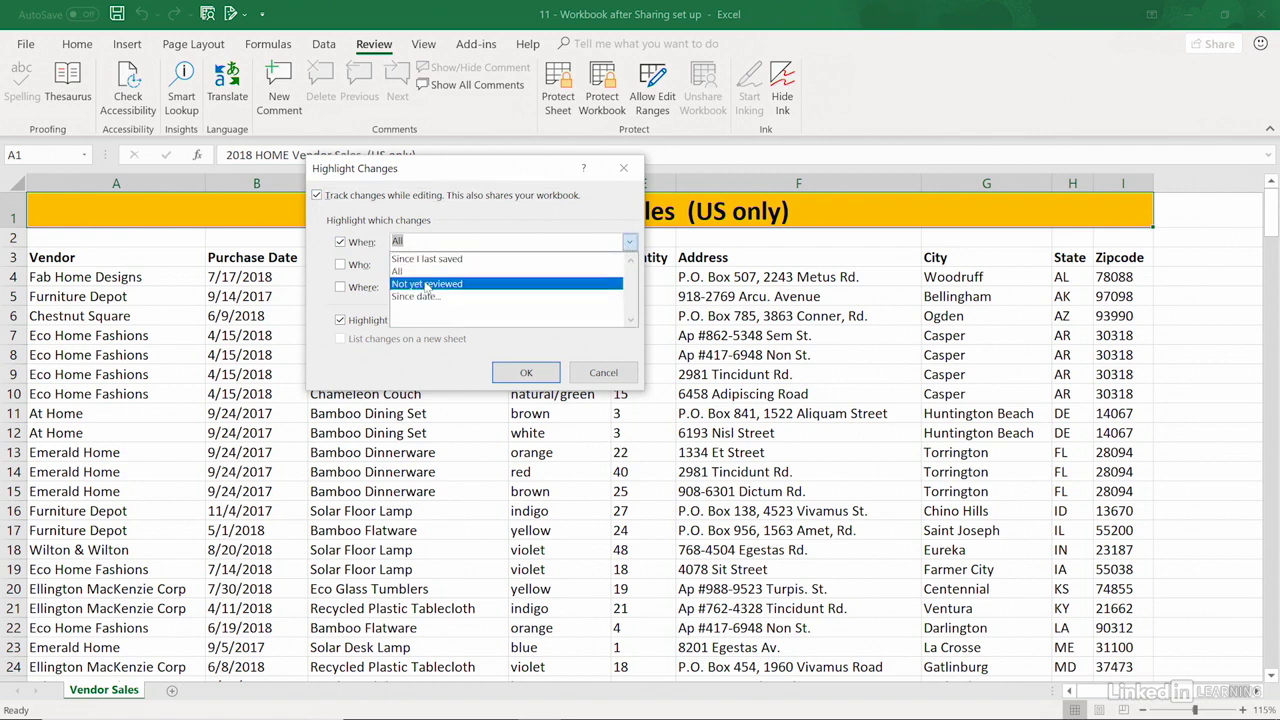
{"action": "left_click", "coordinate": [400, 272]}
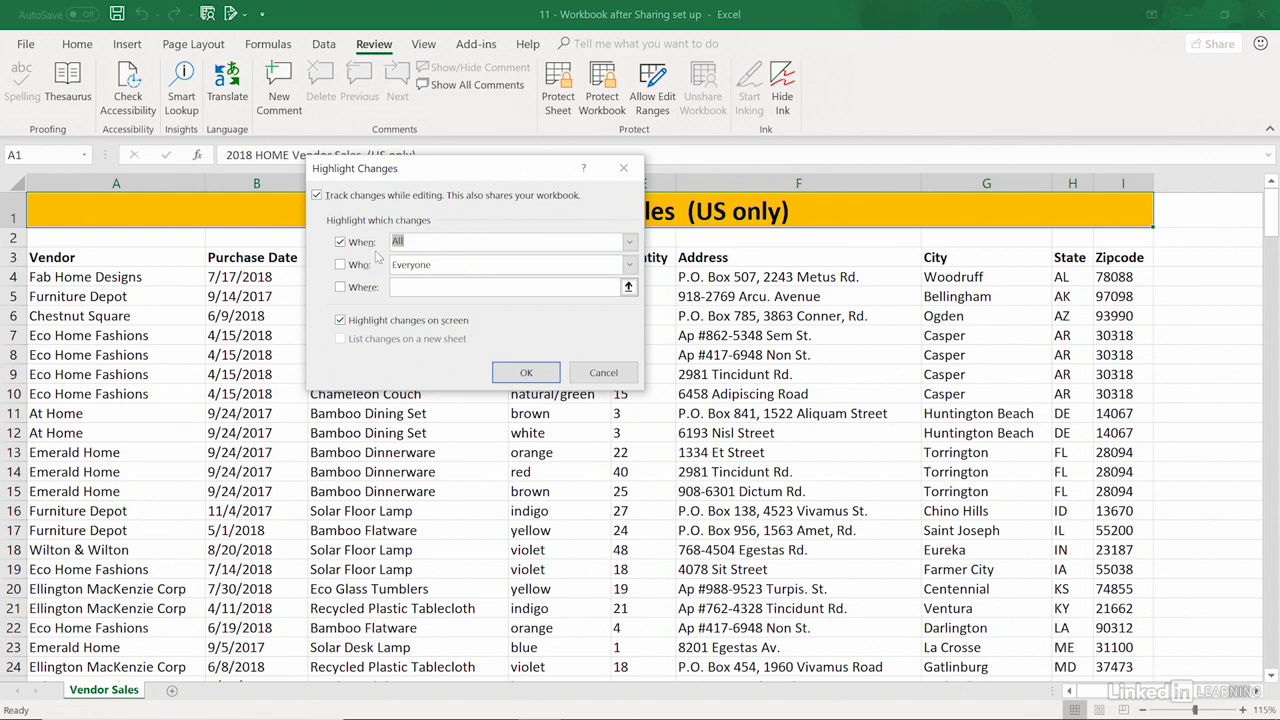
{"action": "left_click", "coordinate": [628, 264]}
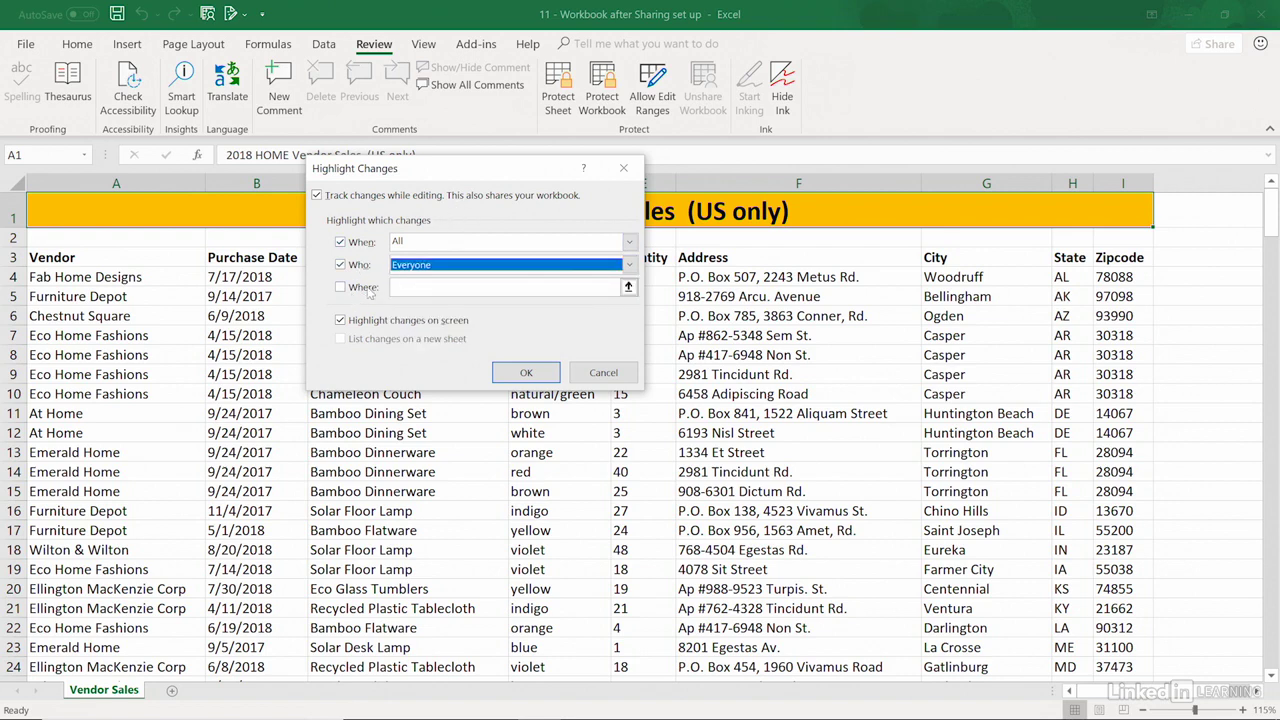
{"action": "left_click", "coordinate": [340, 264]}
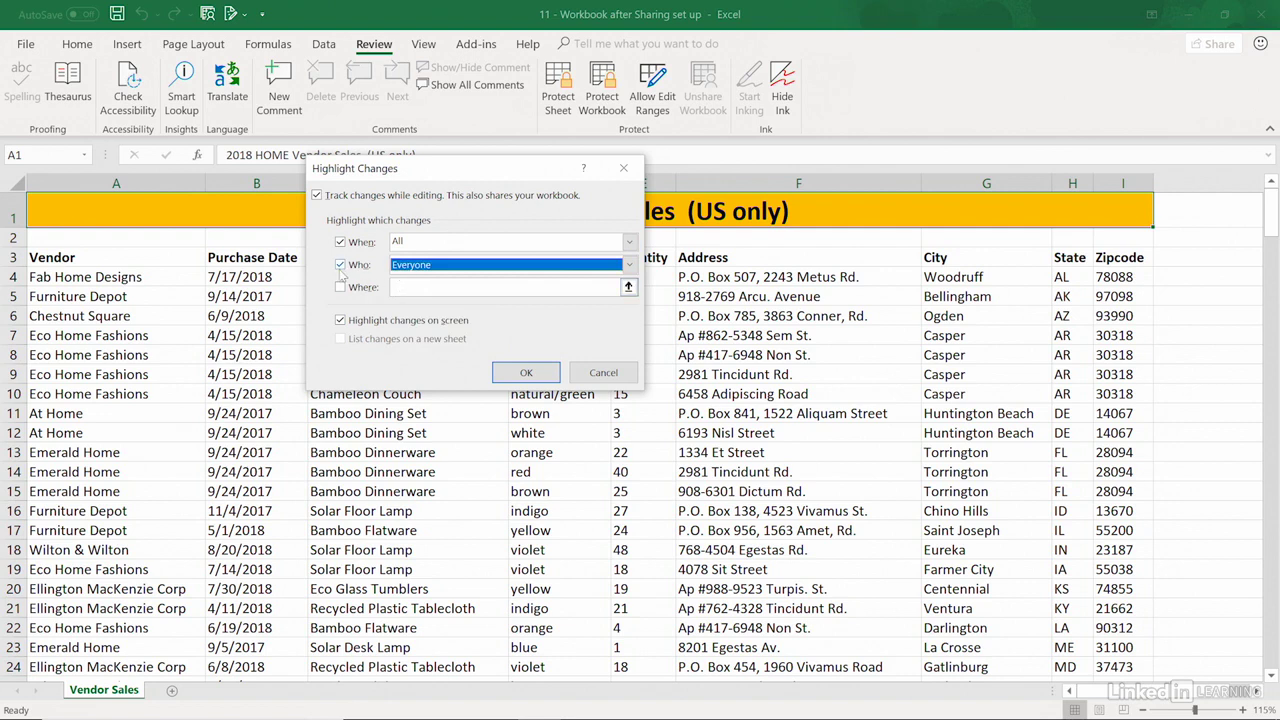
{"action": "left_click", "coordinate": [340, 264]}
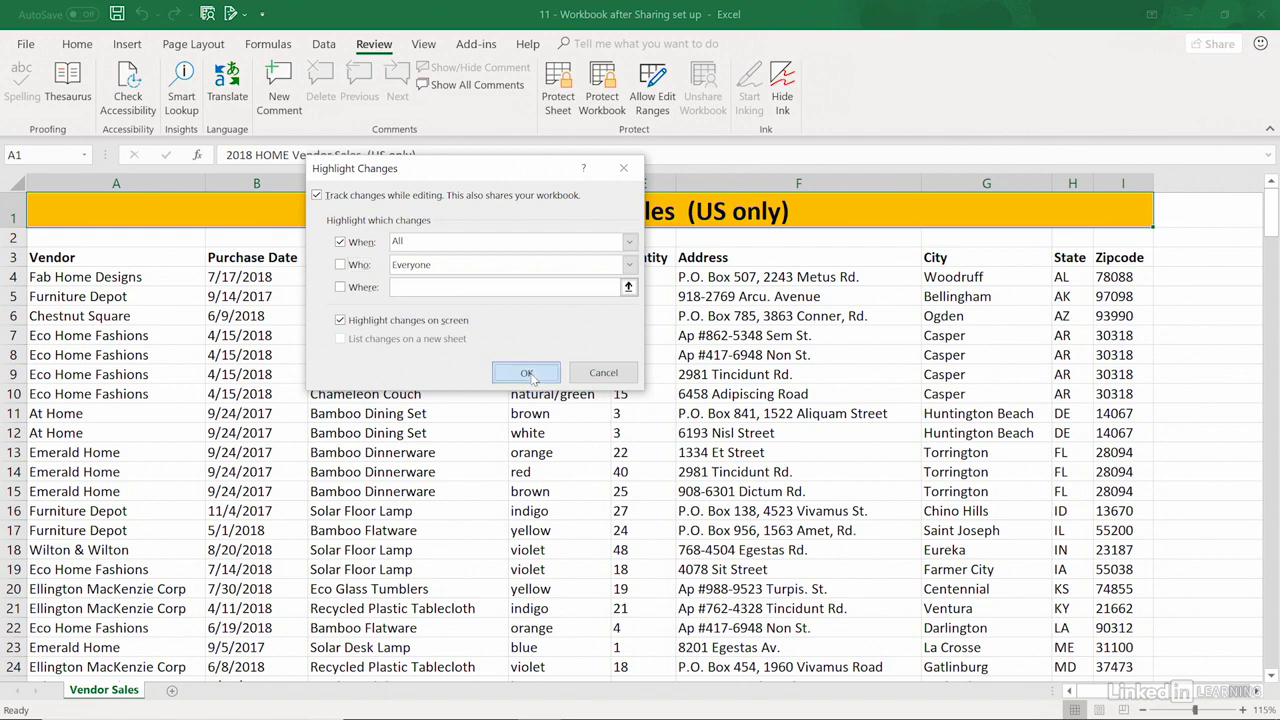
- Confirm the Highlight Changes settings and agree to save the now-shared workbook
{"action": "left_click", "coordinate": [528, 372]}
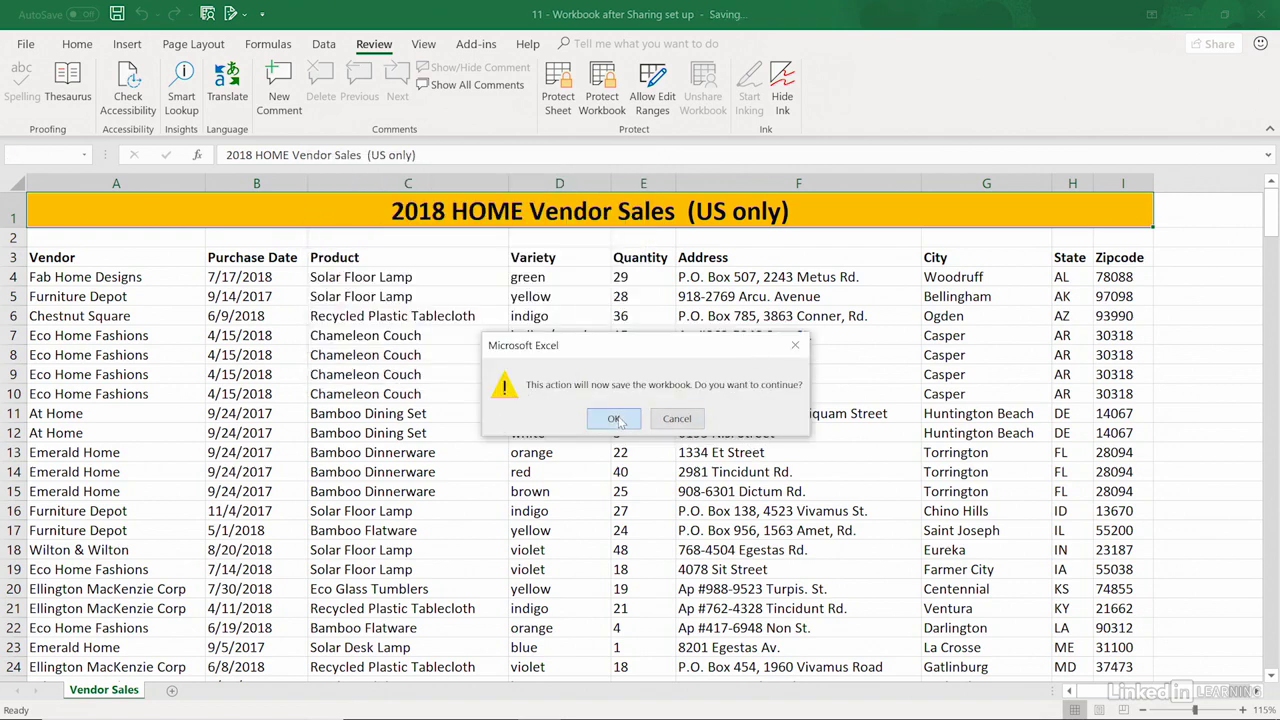
{"action": "left_click", "coordinate": [612, 418]}
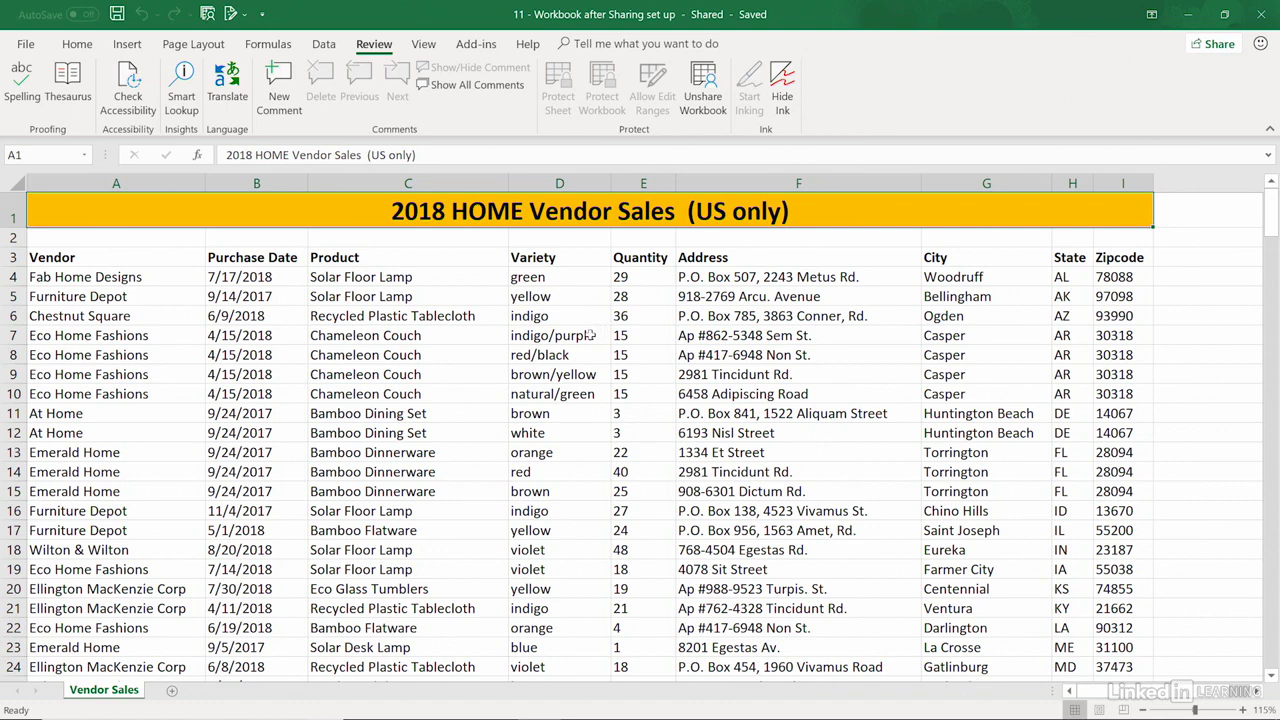
{"action": "double_click", "coordinate": [552, 336]}
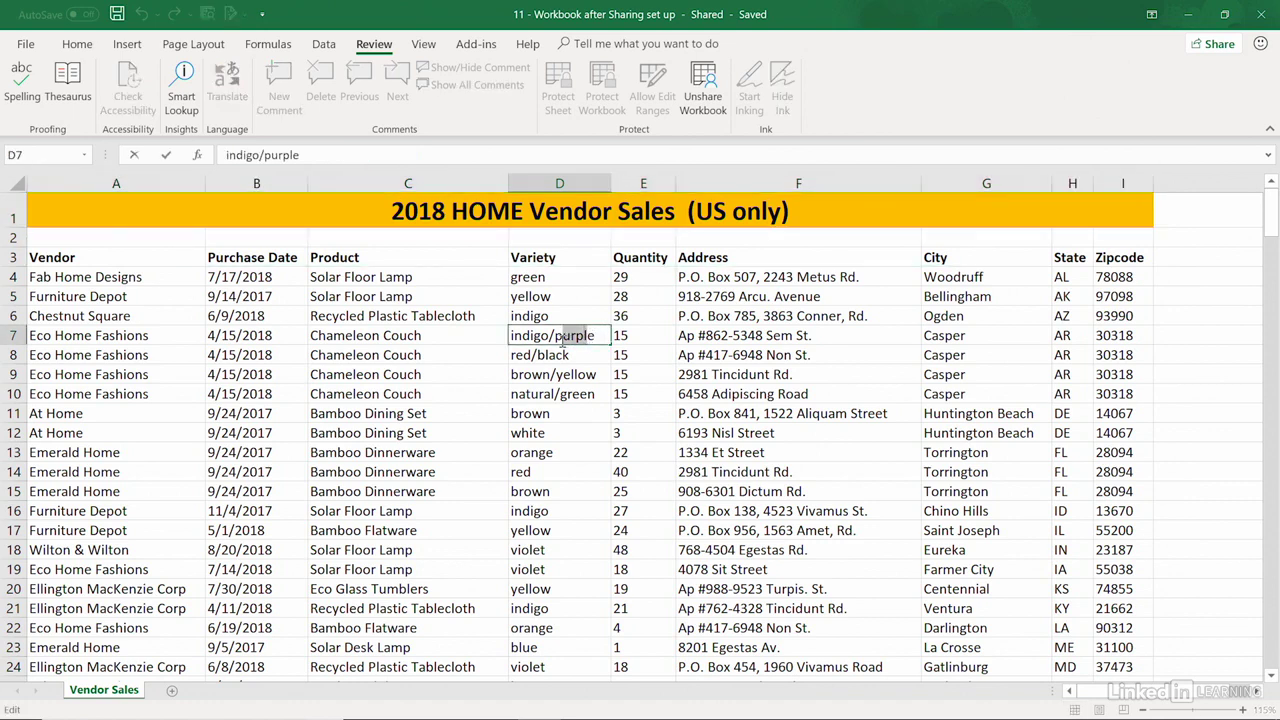
{"action": "type", "text": "indigo/blue"}
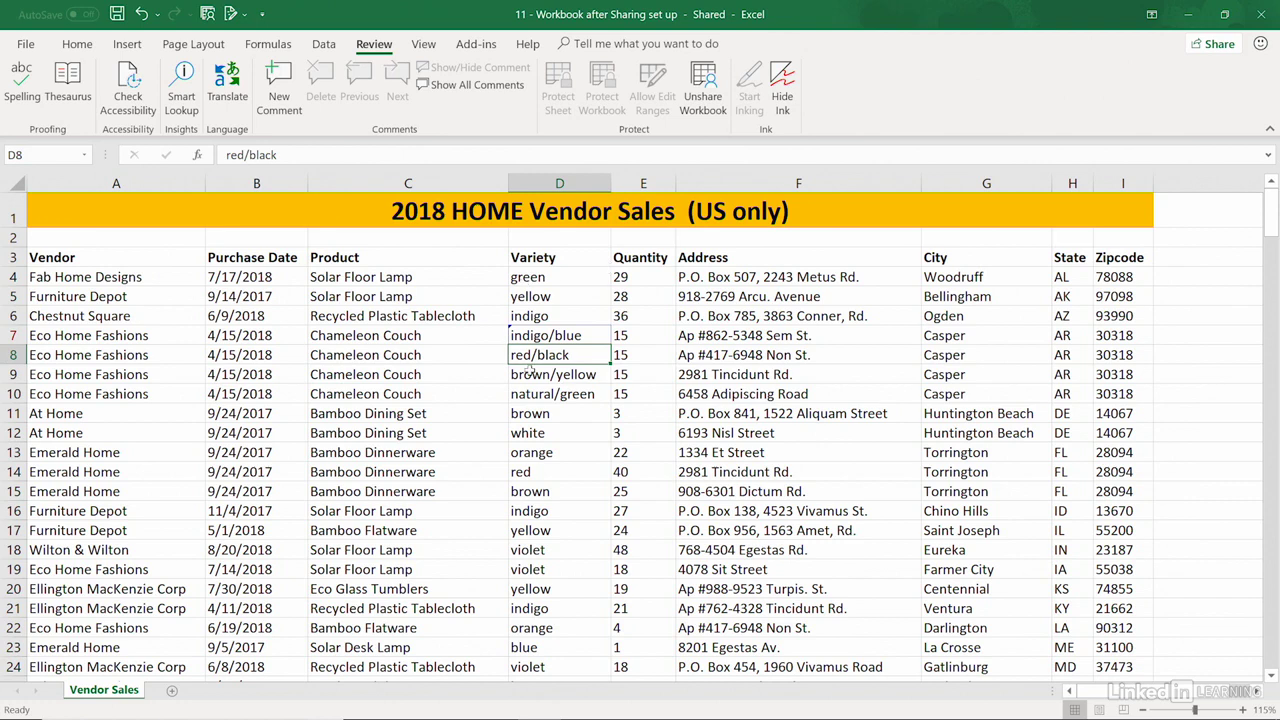
{"action": "left_click", "coordinate": [560, 432]}
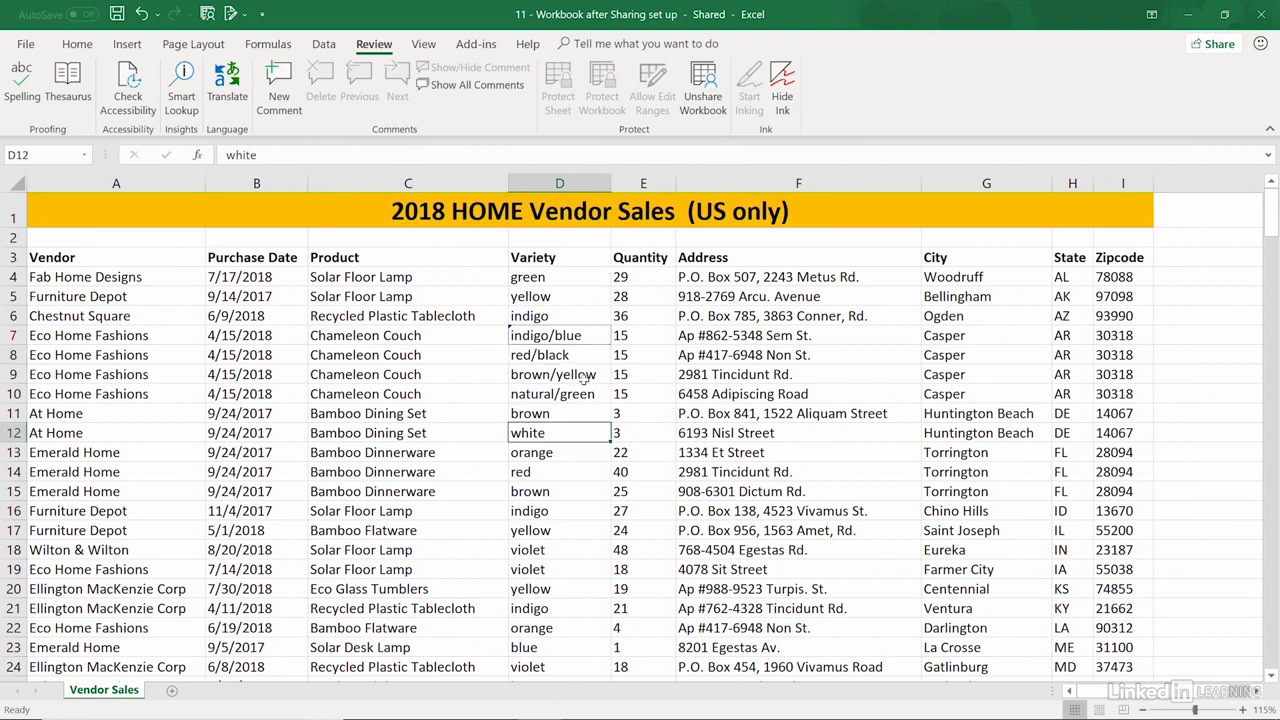
{"action": "mouse_move", "coordinate": [560, 336]}
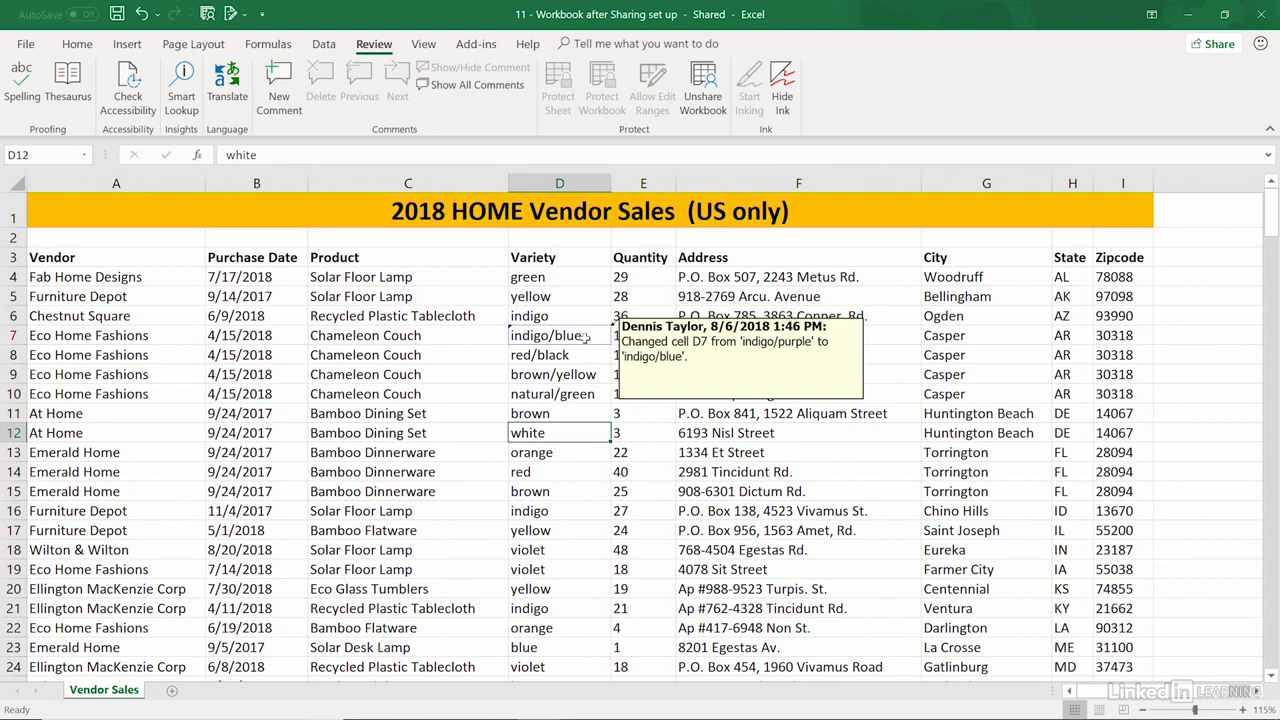
{"action": "left_click", "coordinate": [644, 354]}
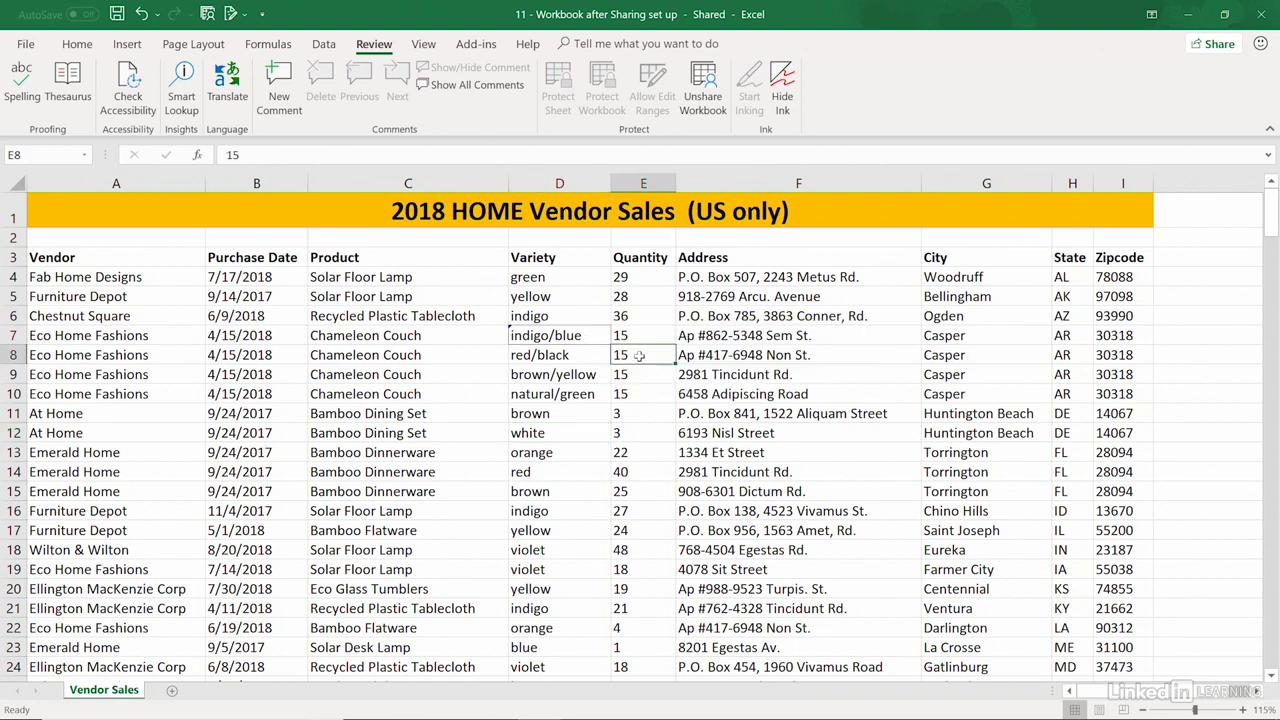
- Change quantity E8 to 20 and fill Casper states H7:H10 with WY as tracked edits
{"action": "left_click", "coordinate": [798, 354]}
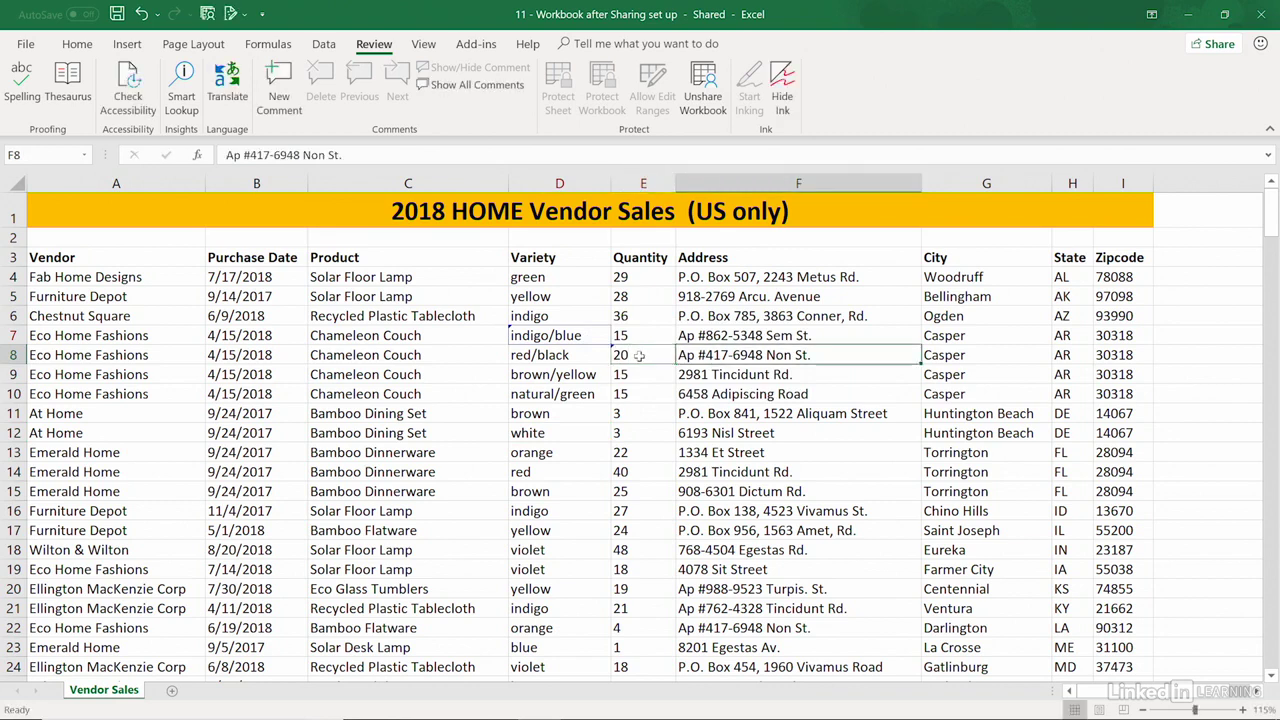
{"action": "left_click", "coordinate": [986, 354]}
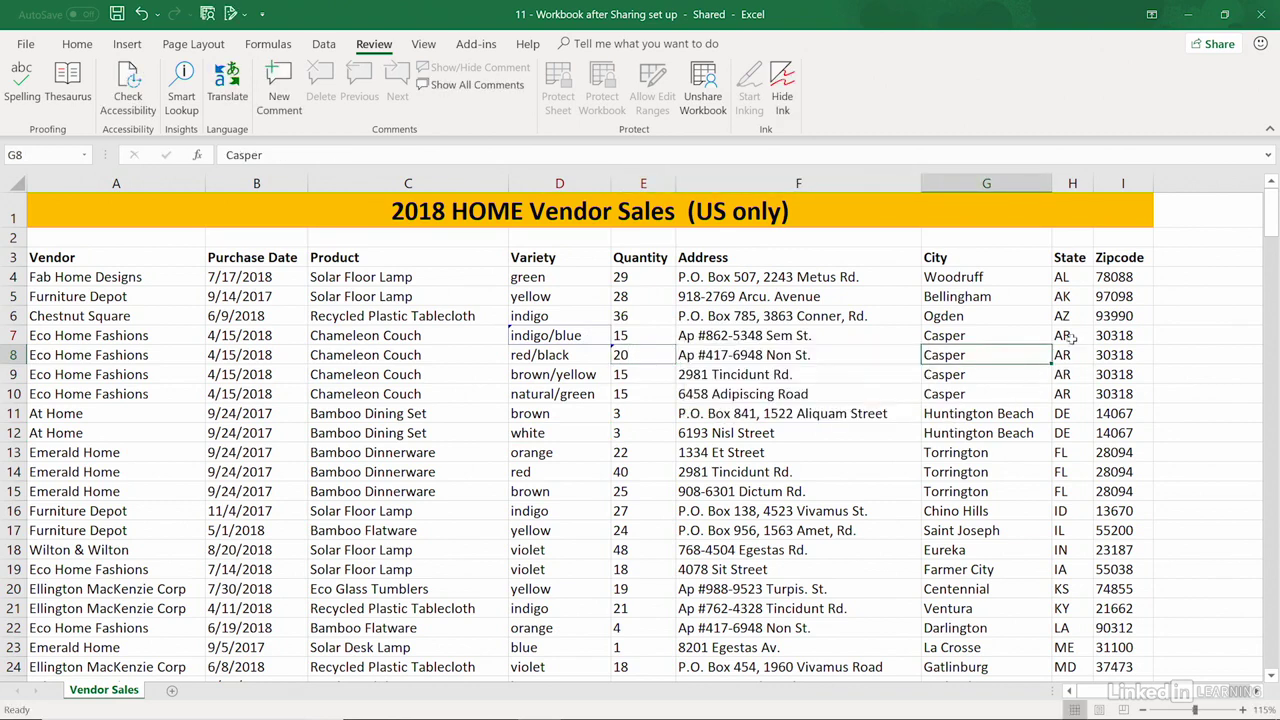
{"action": "left_click_drag", "start_coordinate": [1072, 336], "coordinate": [1072, 392]}
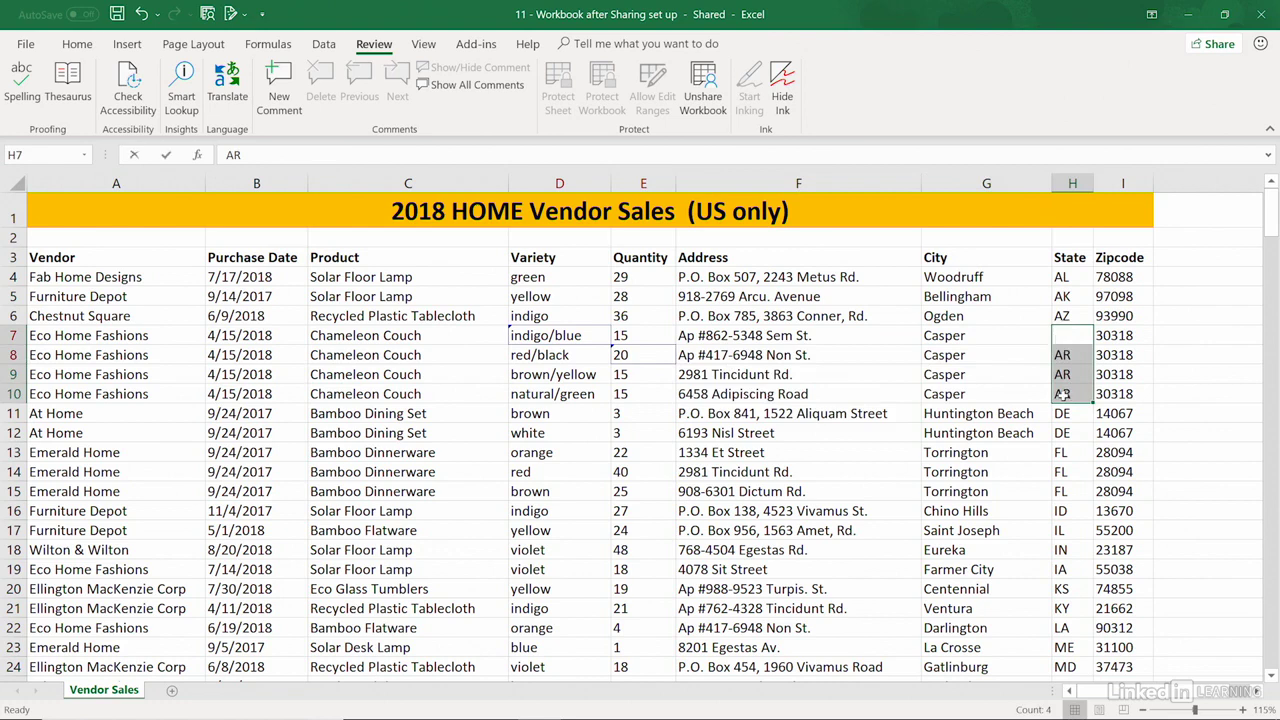
{"action": "type", "text": "WY"}
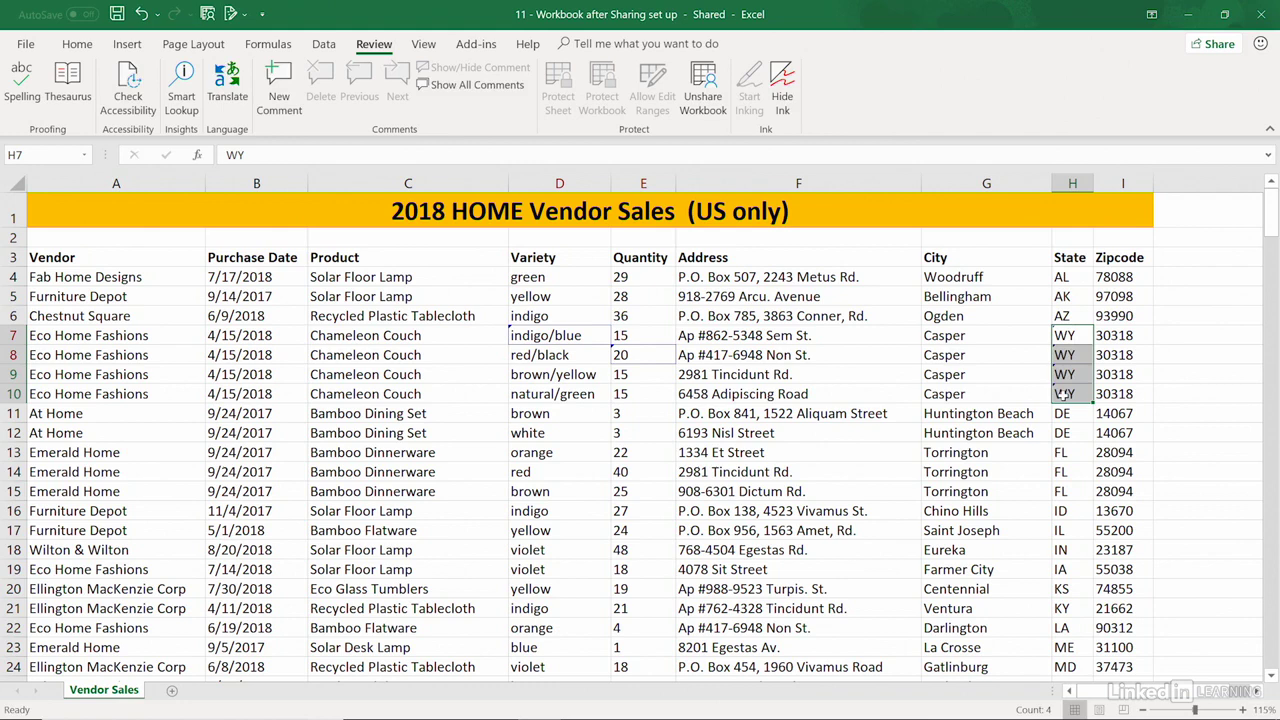
{"action": "left_click", "coordinate": [986, 492]}
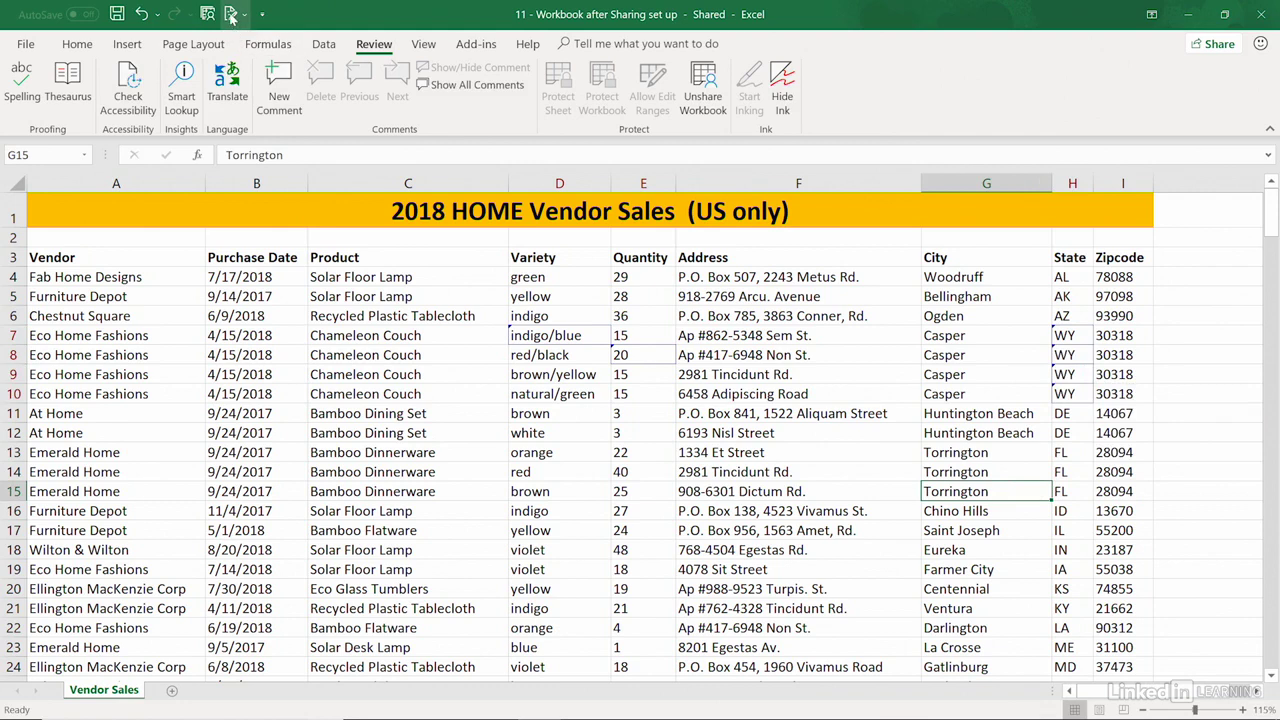
{"action": "left_click", "coordinate": [232, 14]}
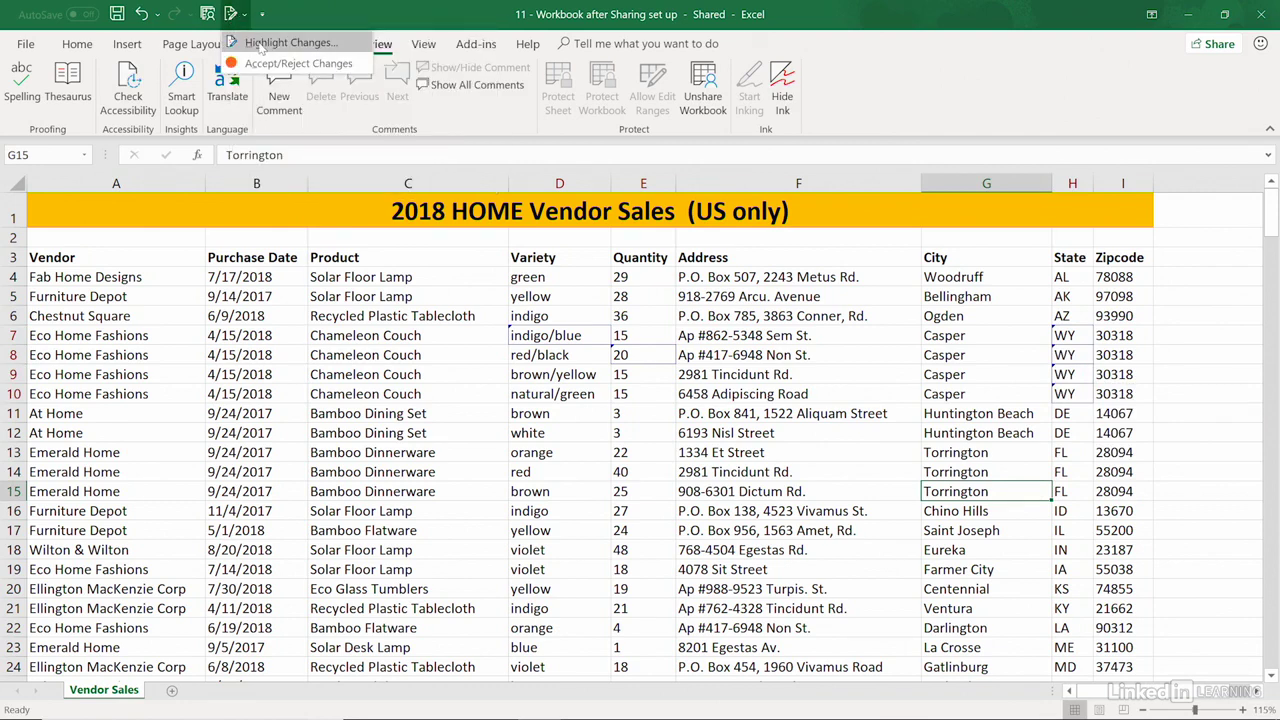
{"action": "left_click", "coordinate": [288, 42]}
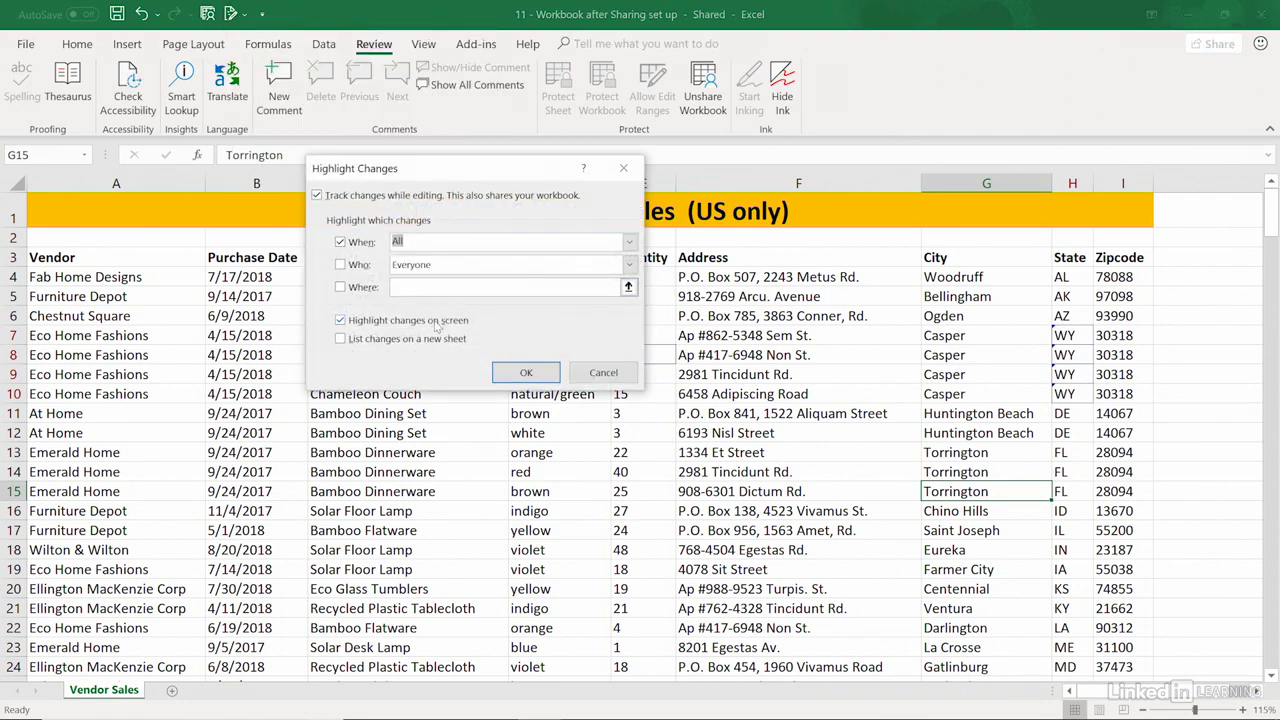
{"action": "left_click", "coordinate": [340, 338]}
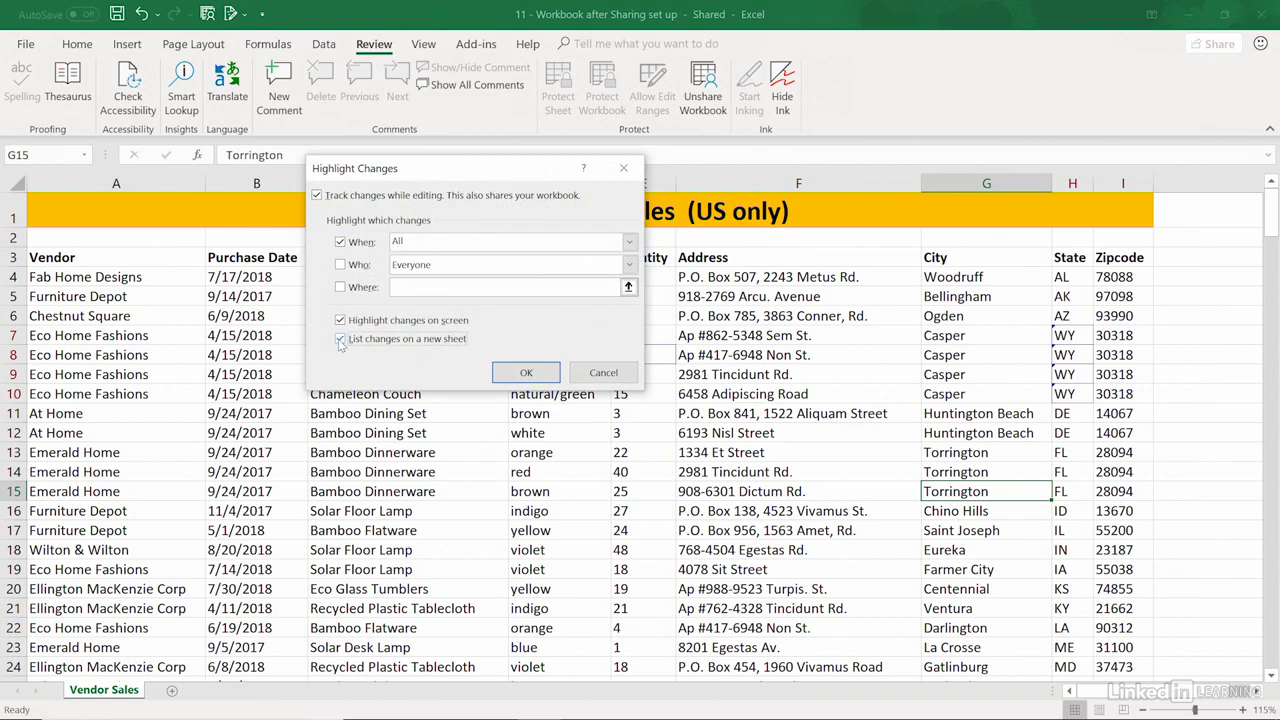
{"action": "left_click", "coordinate": [526, 372]}
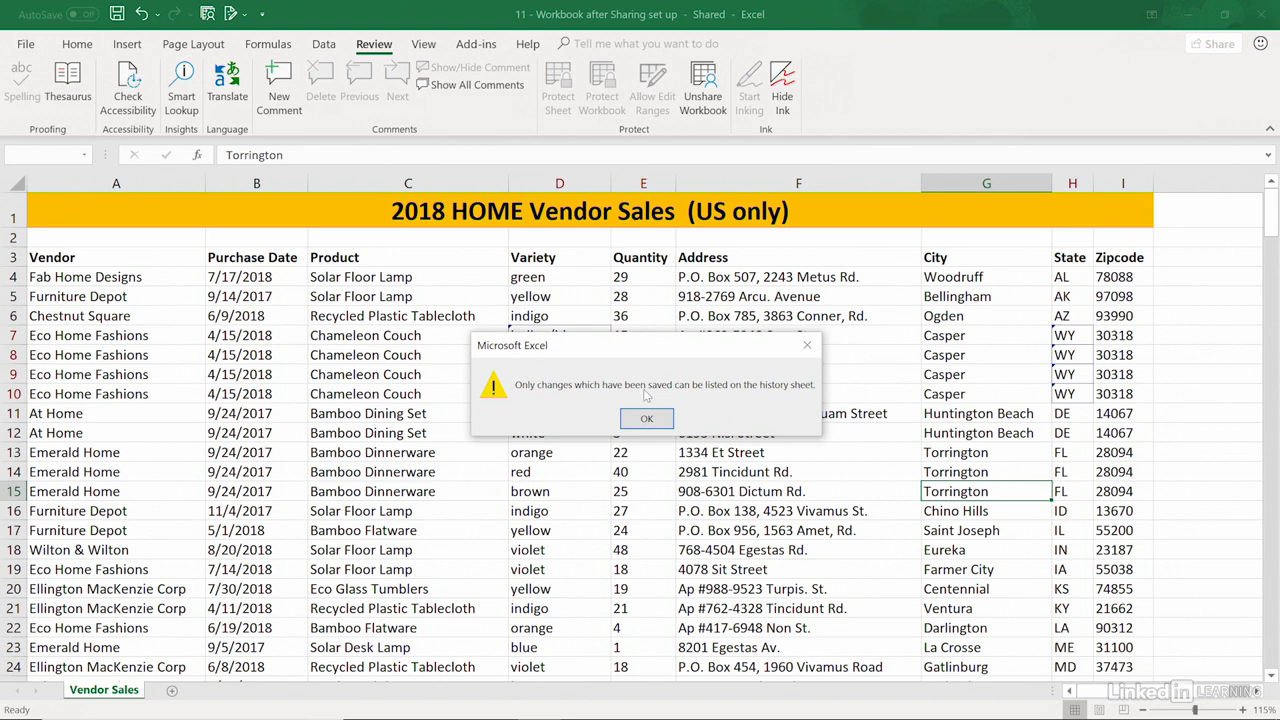
{"action": "mouse_move", "coordinate": [772, 408]}
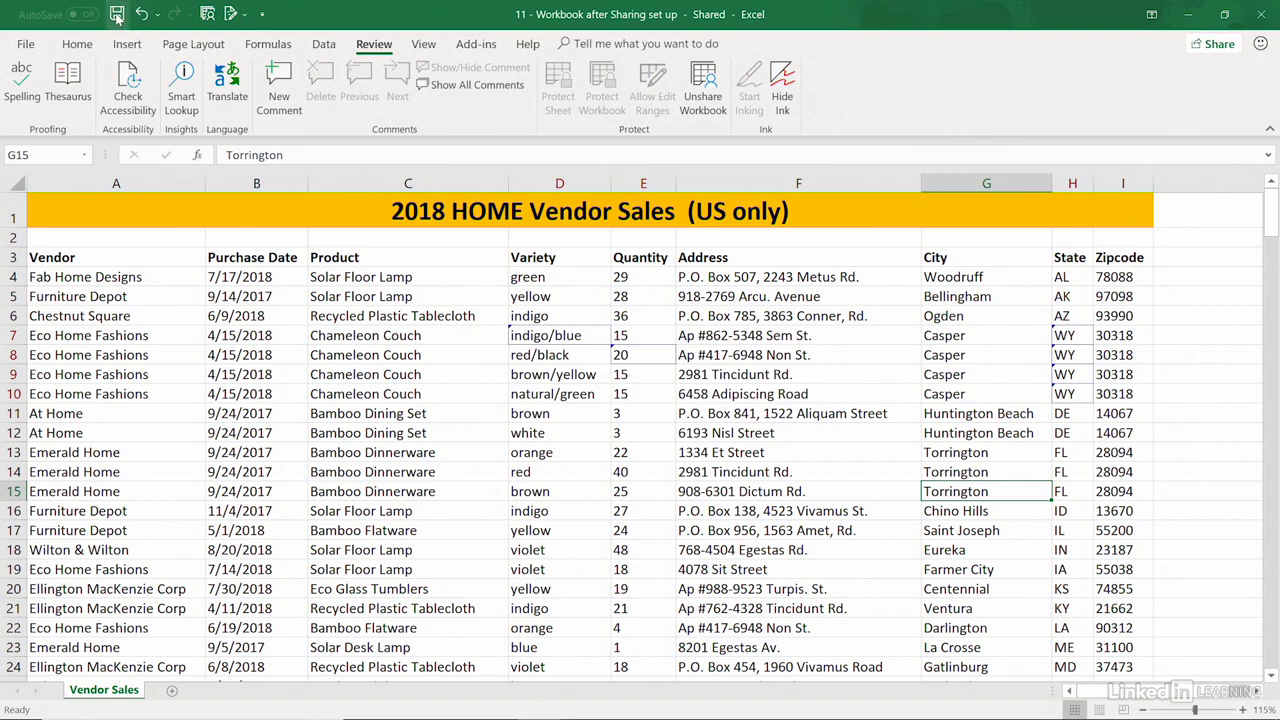
{"action": "mouse_move", "coordinate": [116, 14]}
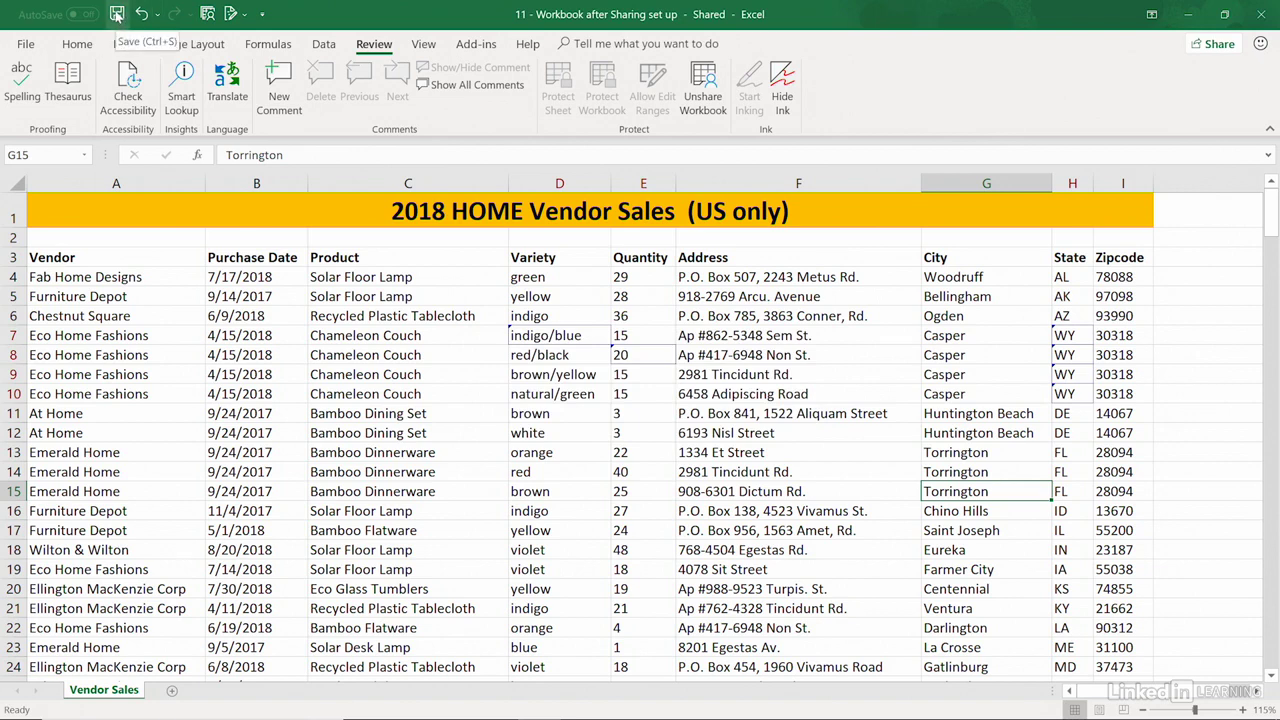
- Save the shared workbook and tick 'List changes on a new sheet' in Highlight Changes
{"action": "left_click", "coordinate": [232, 14]}
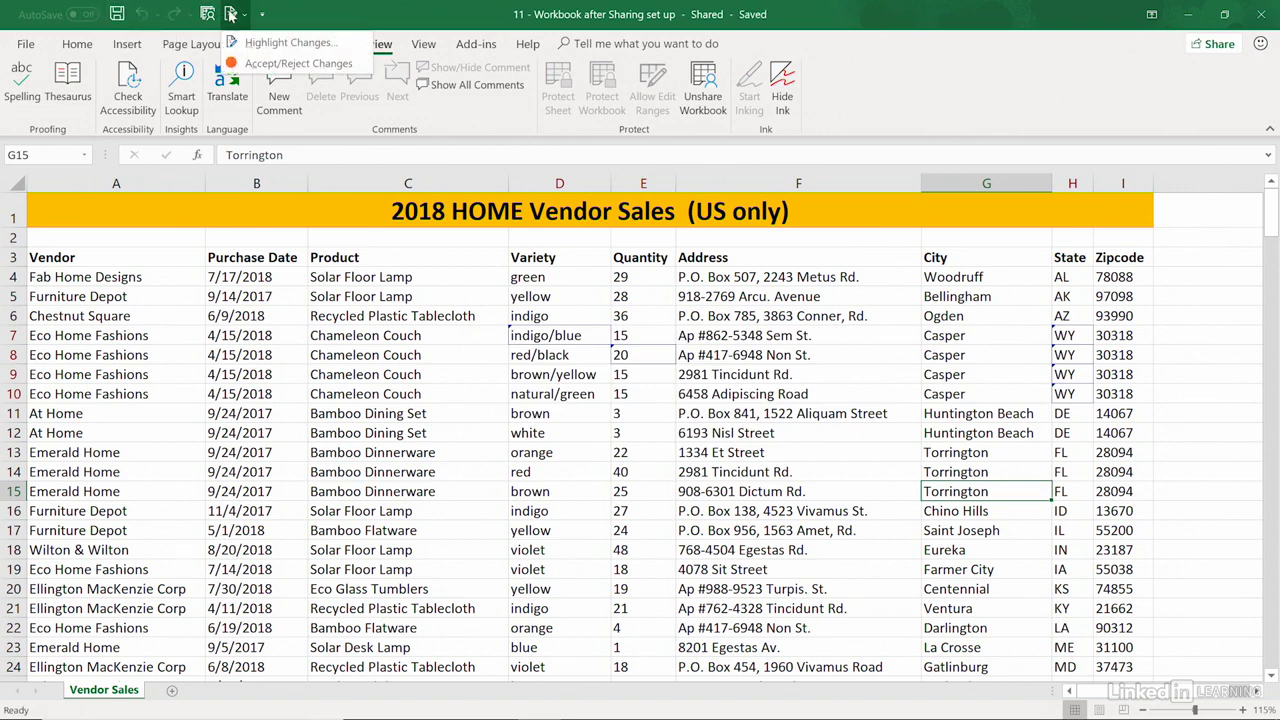
{"action": "left_click", "coordinate": [292, 42]}
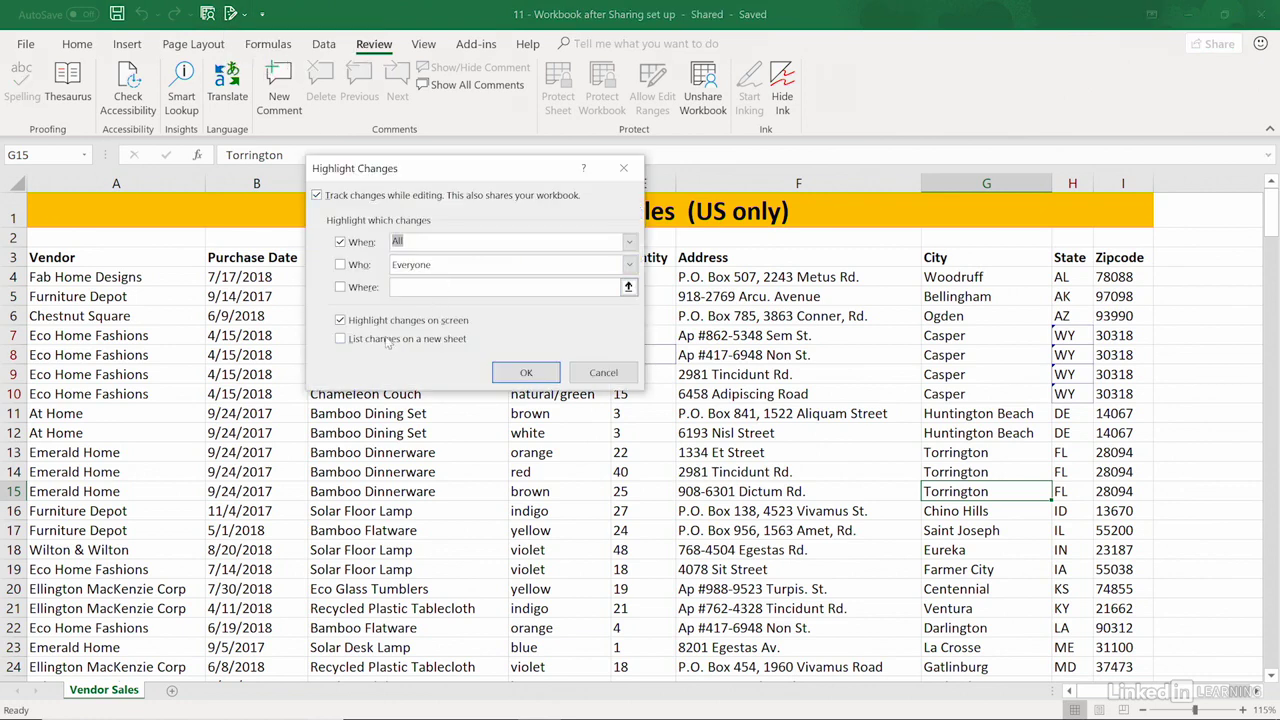
{"action": "left_click", "coordinate": [340, 338]}
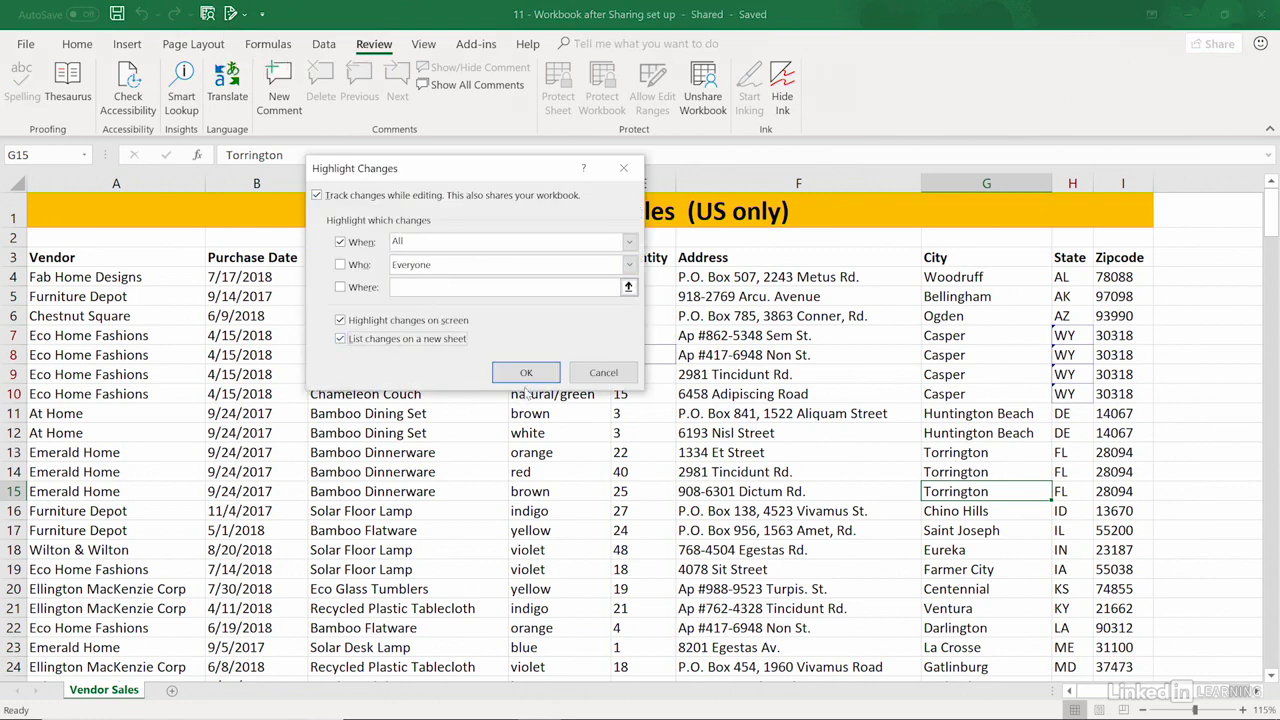
{"action": "left_click", "coordinate": [526, 372]}
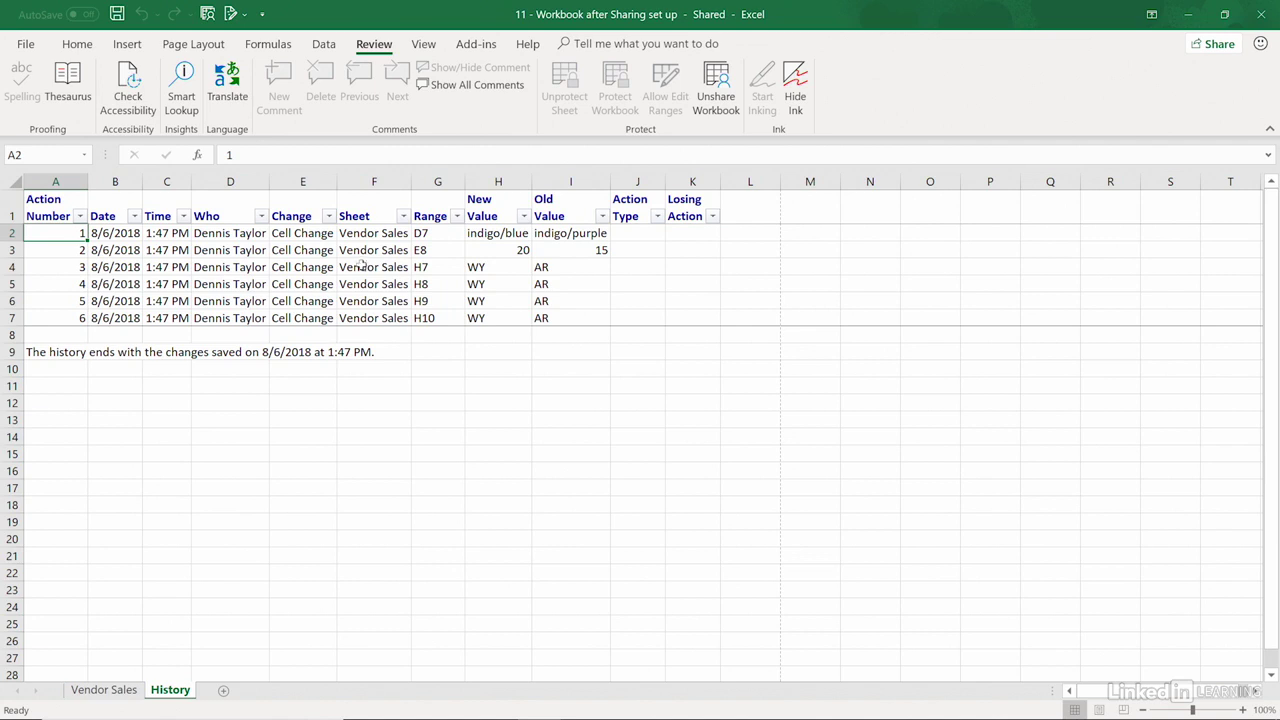
{"action": "mouse_move", "coordinate": [226, 418]}
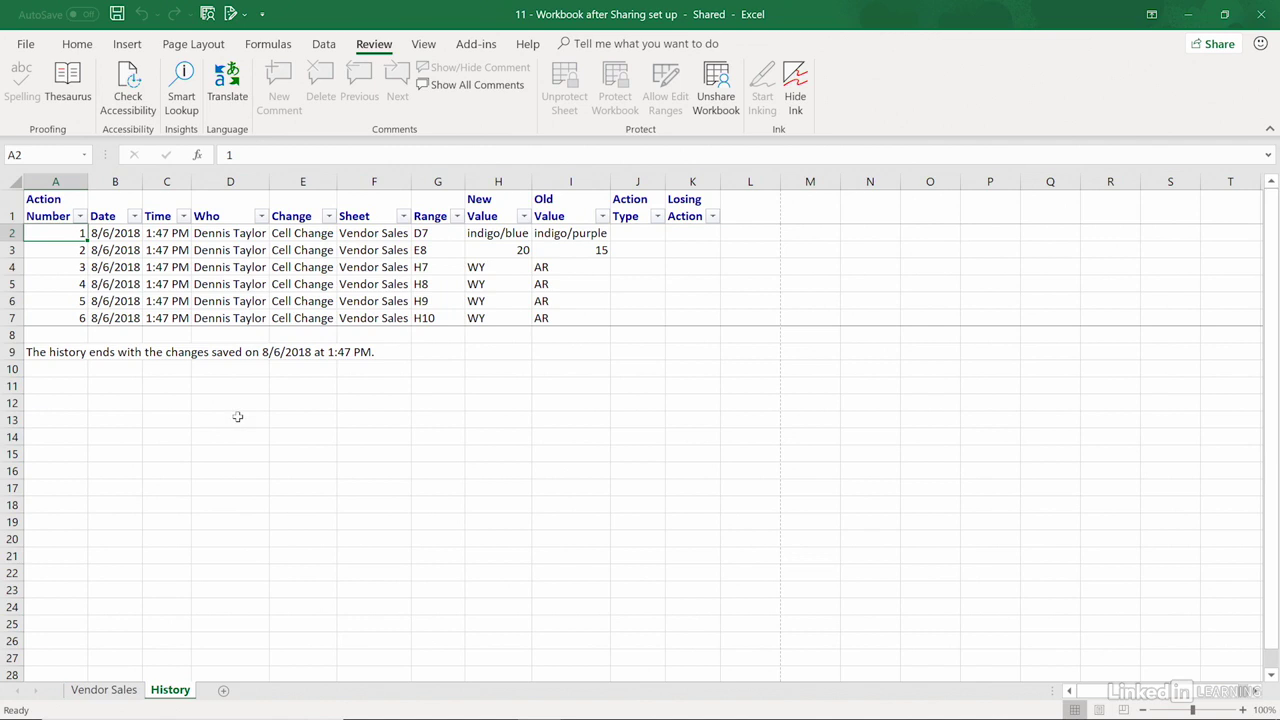
{"action": "mouse_move", "coordinate": [204, 338]}
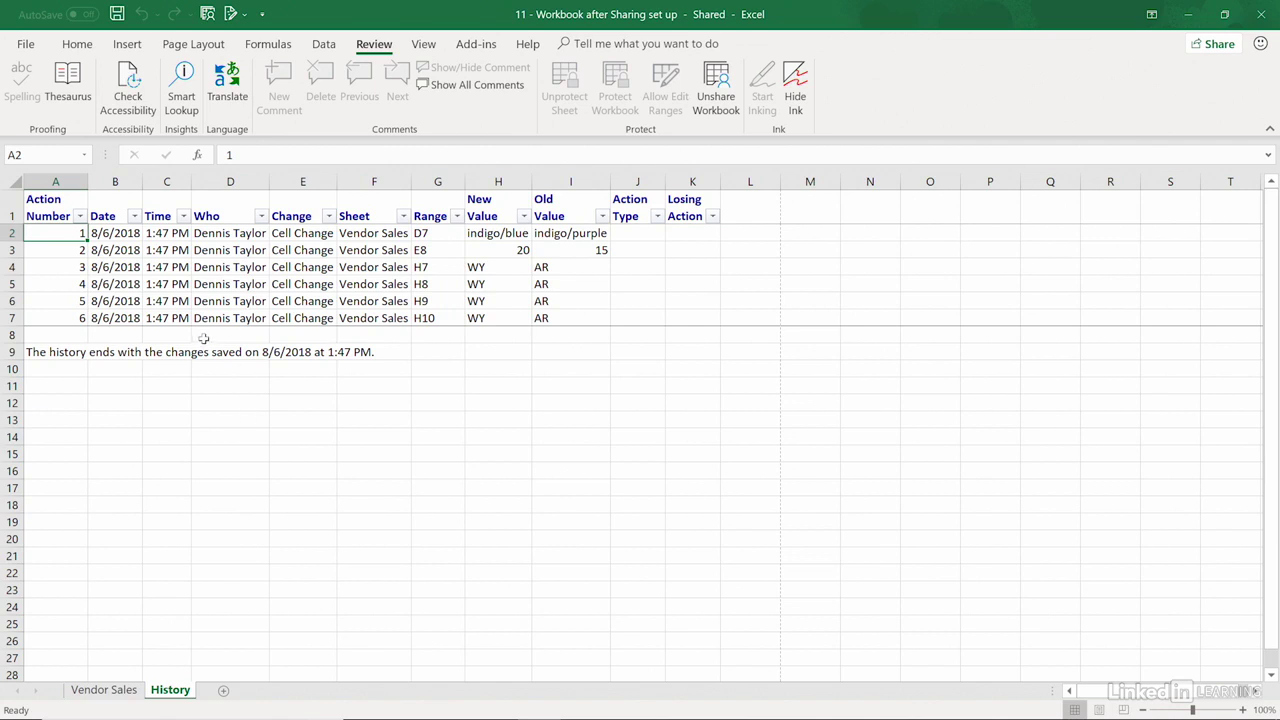
{"action": "mouse_move", "coordinate": [260, 394]}
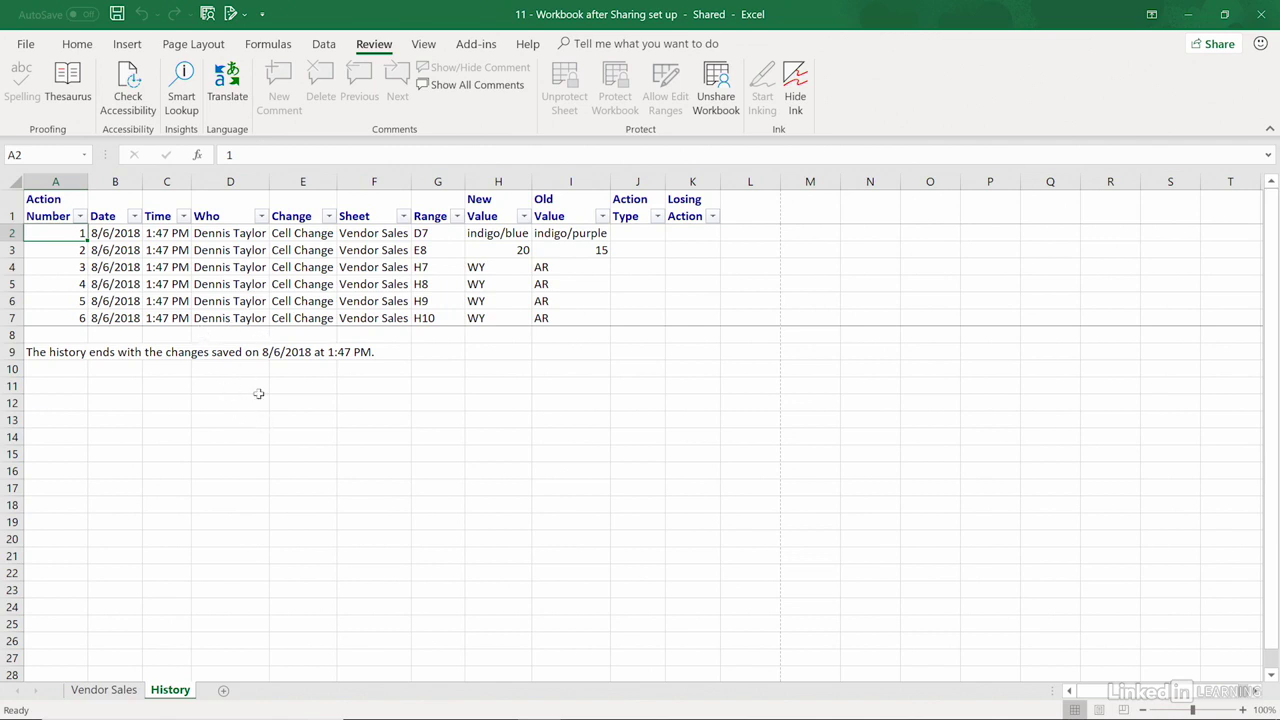
{"action": "mouse_move", "coordinate": [208, 356]}
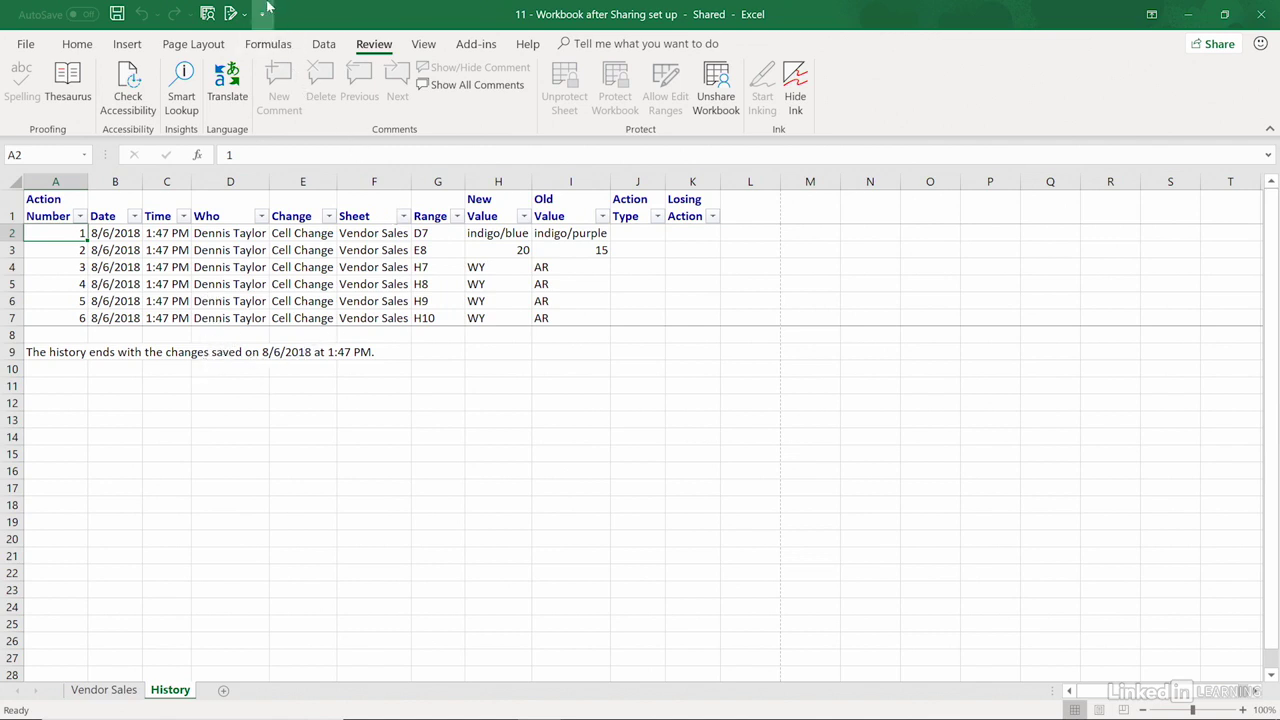
- Start Accept/Reject Changes, set to review not-yet-reviewed changes by everyone
{"action": "left_click", "coordinate": [232, 14]}
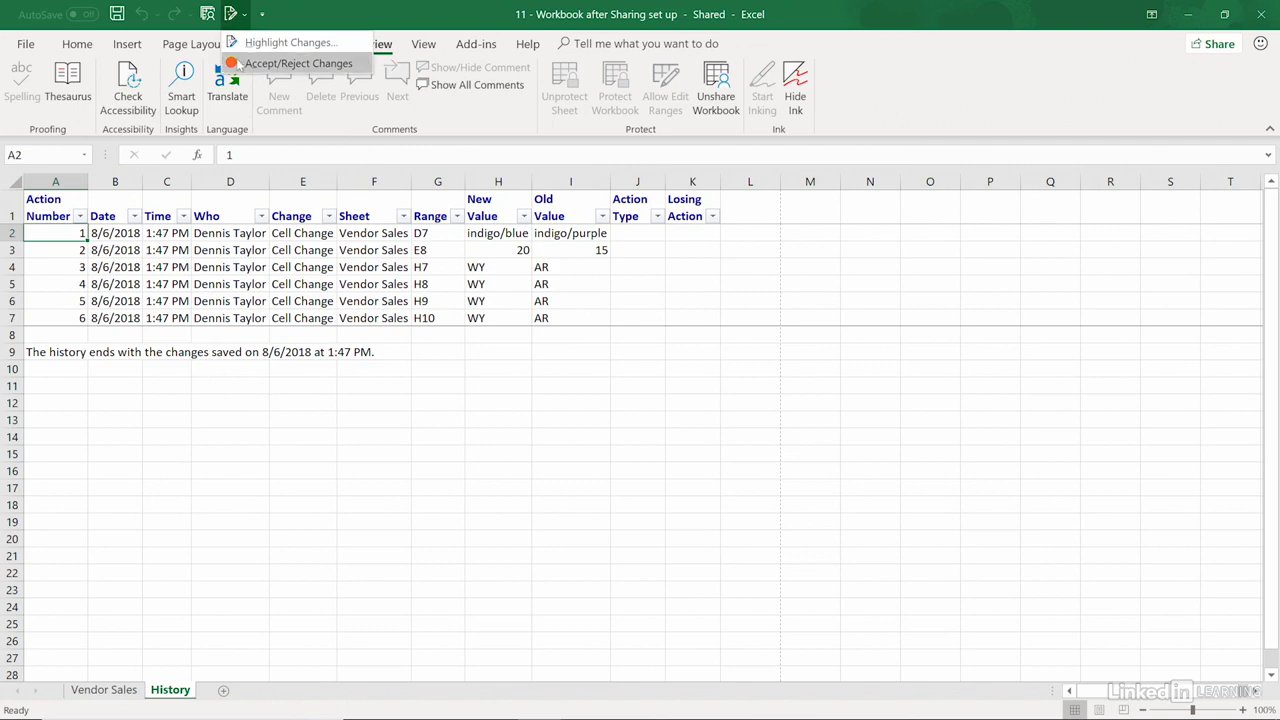
{"action": "left_click", "coordinate": [298, 62]}
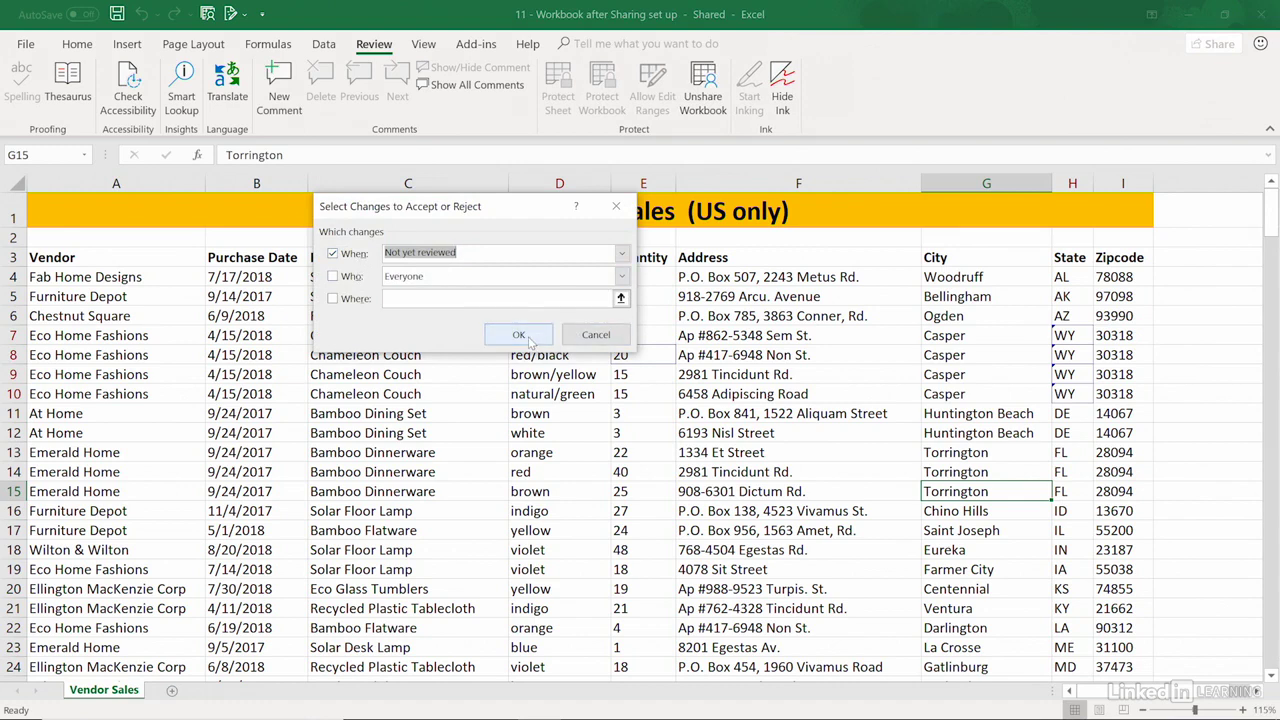
- Begin reviewing change 1 of 6: D7 from indigo/purple to indigo/blue
{"action": "left_click", "coordinate": [518, 334]}
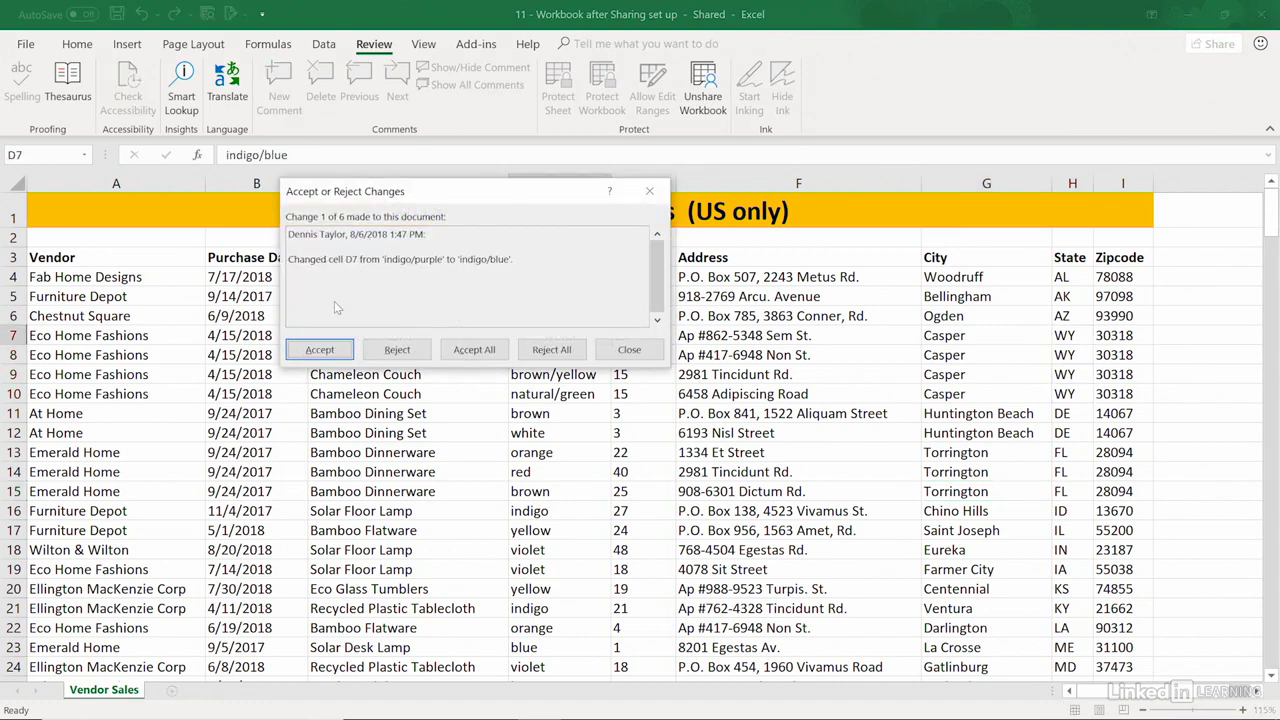
{"action": "mouse_move", "coordinate": [336, 264]}
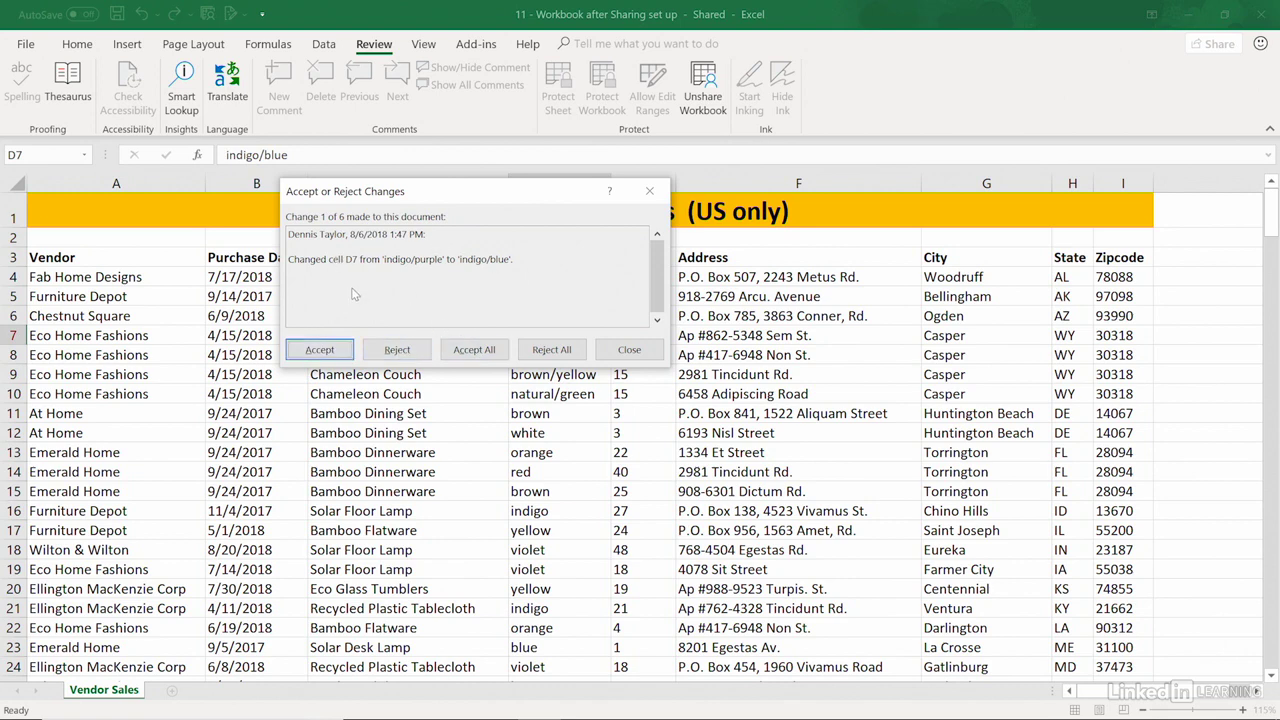
{"action": "mouse_move", "coordinate": [528, 298]}
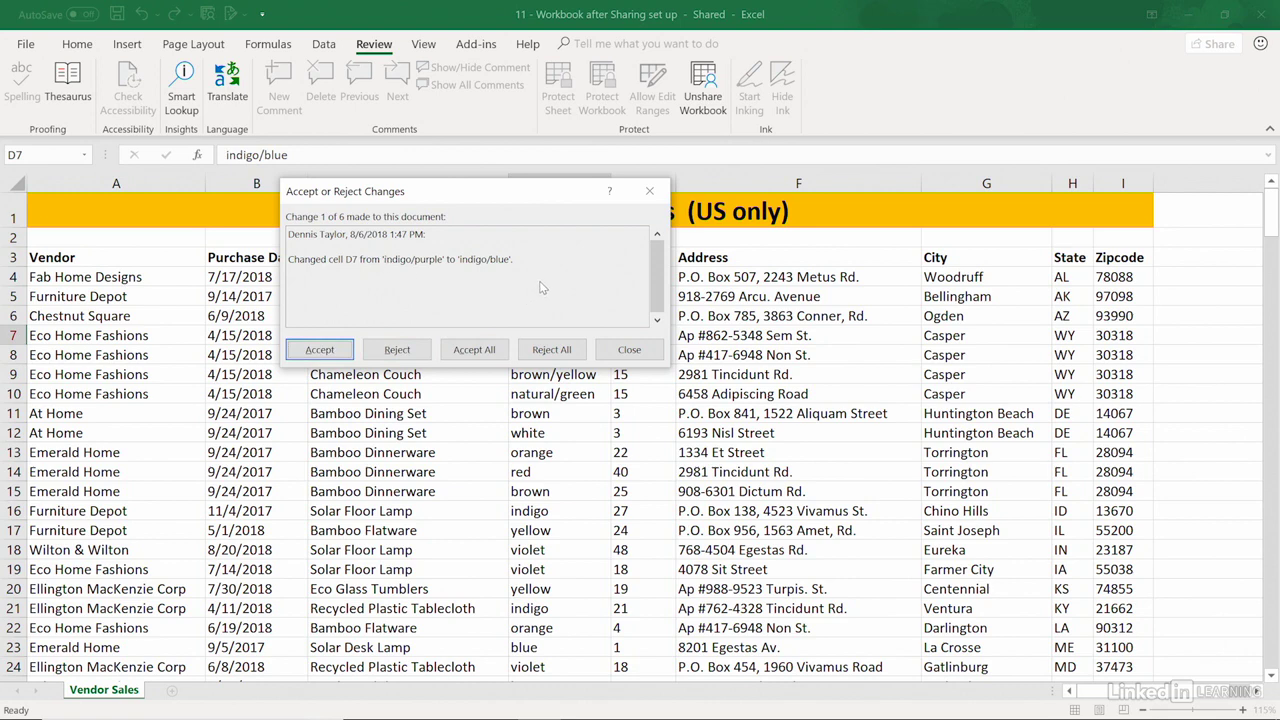
{"action": "mouse_move", "coordinate": [544, 278]}
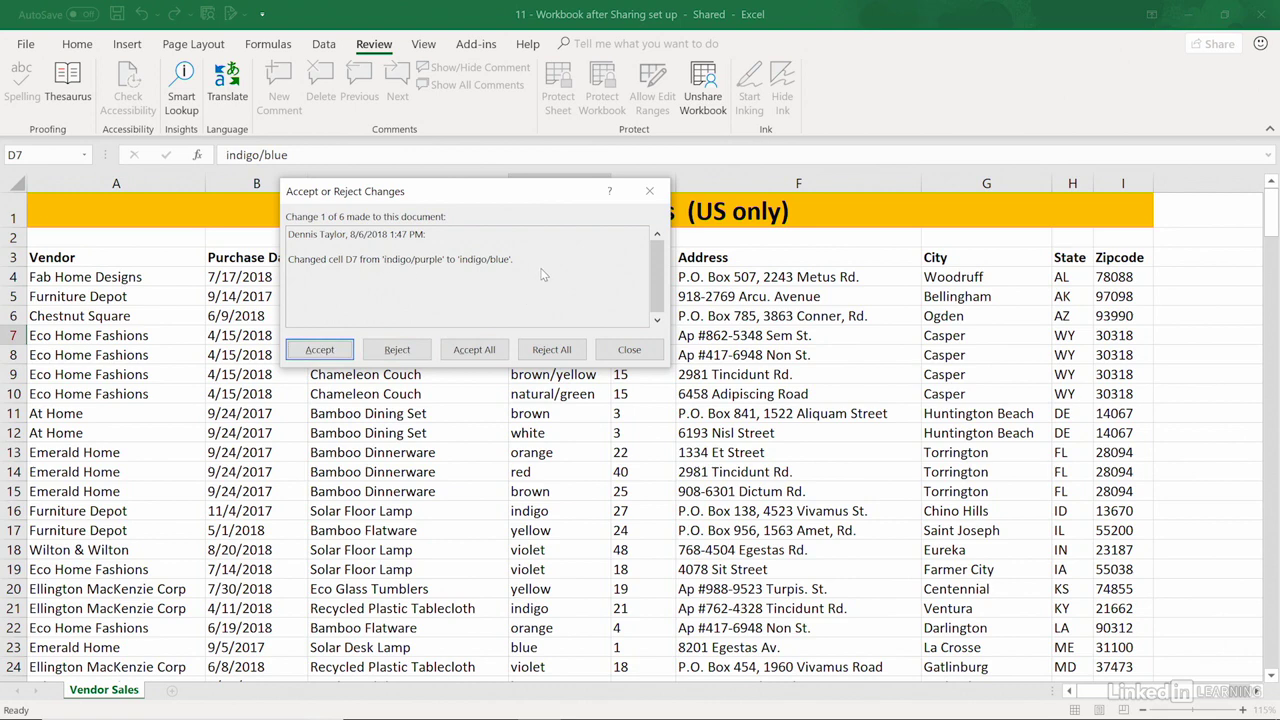